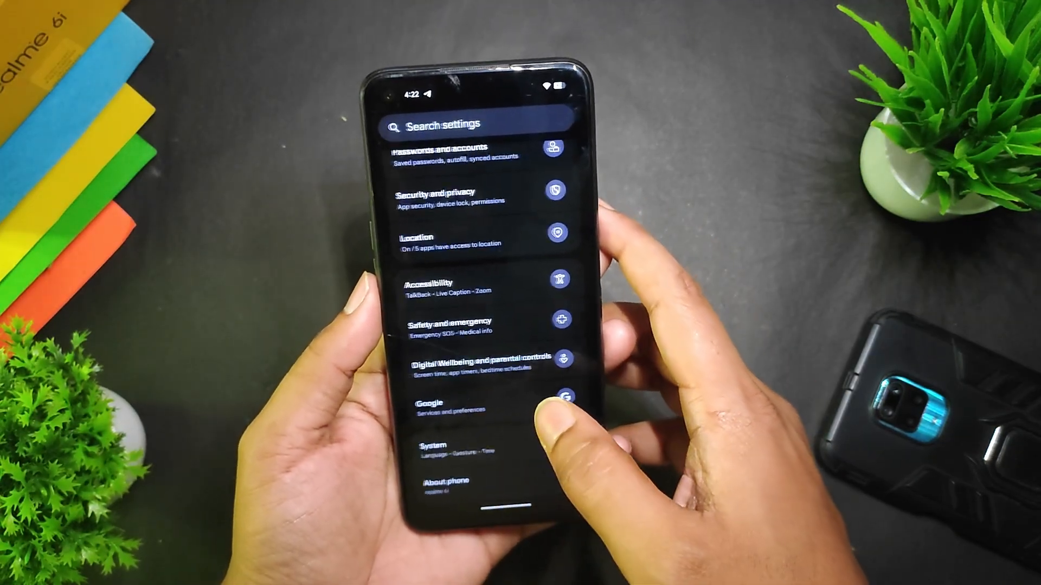
# - Open About phone and scroll through the device details
pyautogui.click(456, 482)
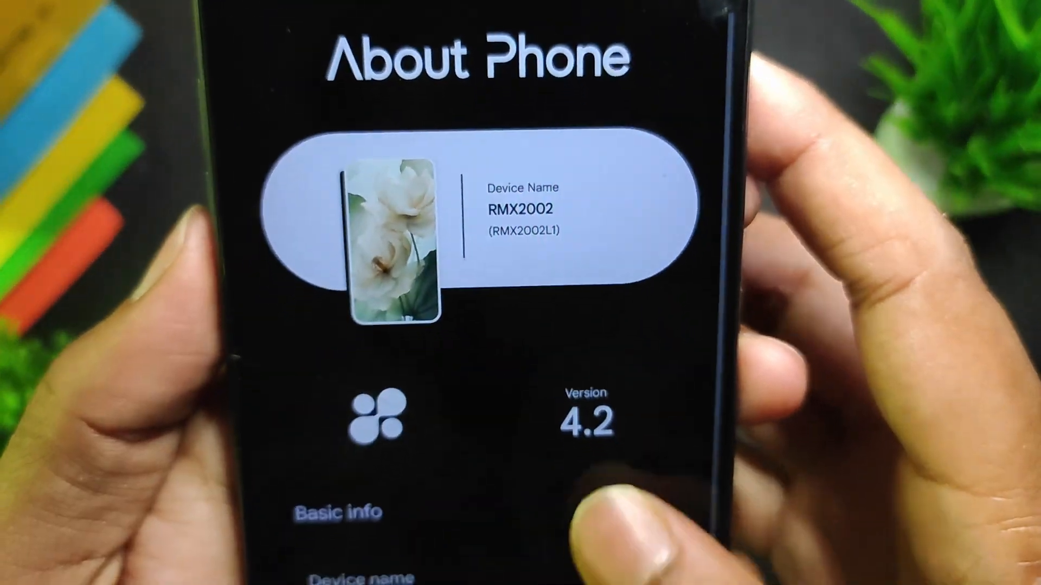
pyautogui.scroll(-3)
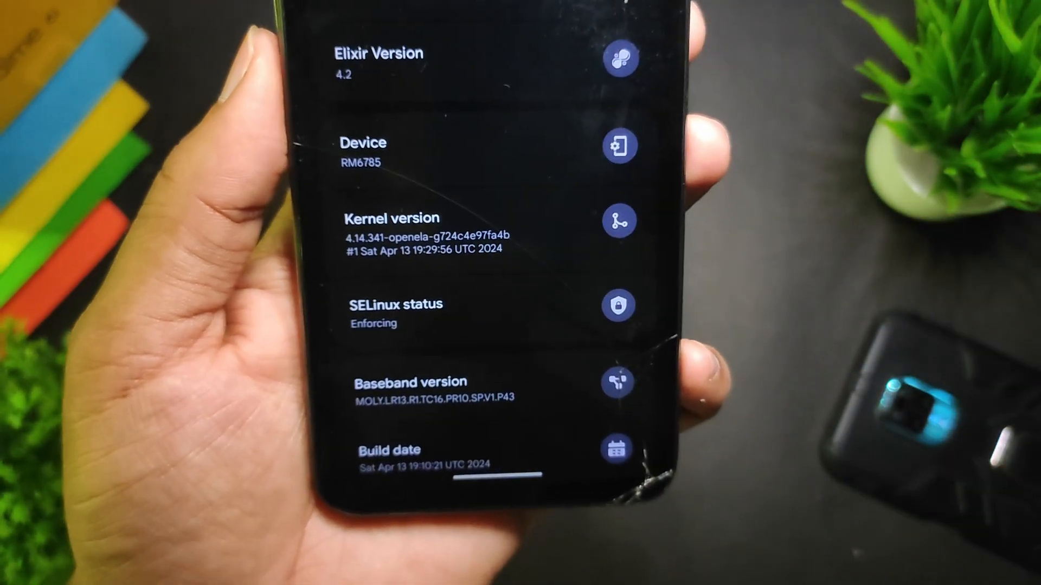
pyautogui.scroll(-3)
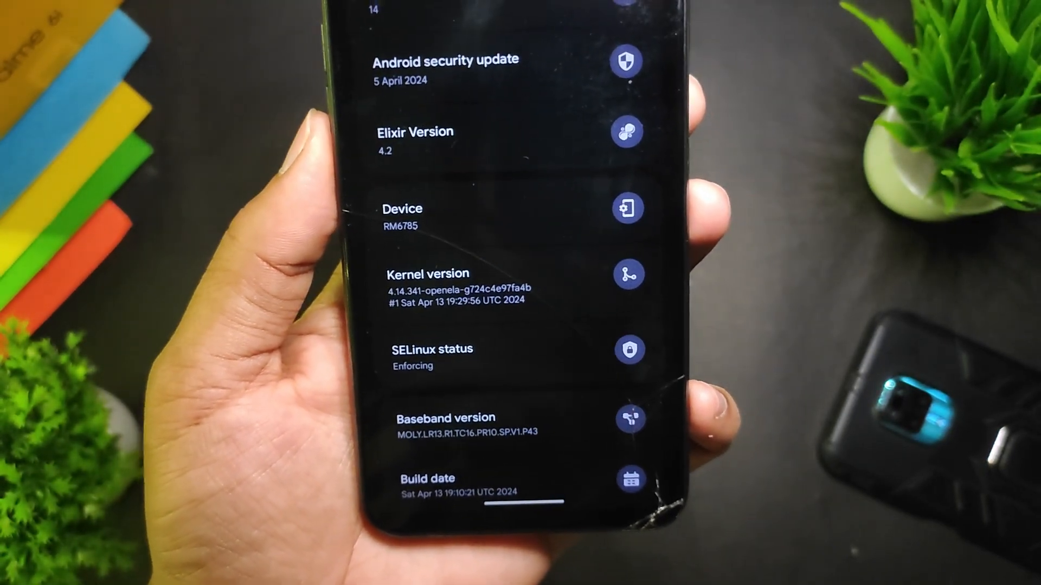
pyautogui.scroll(-3)
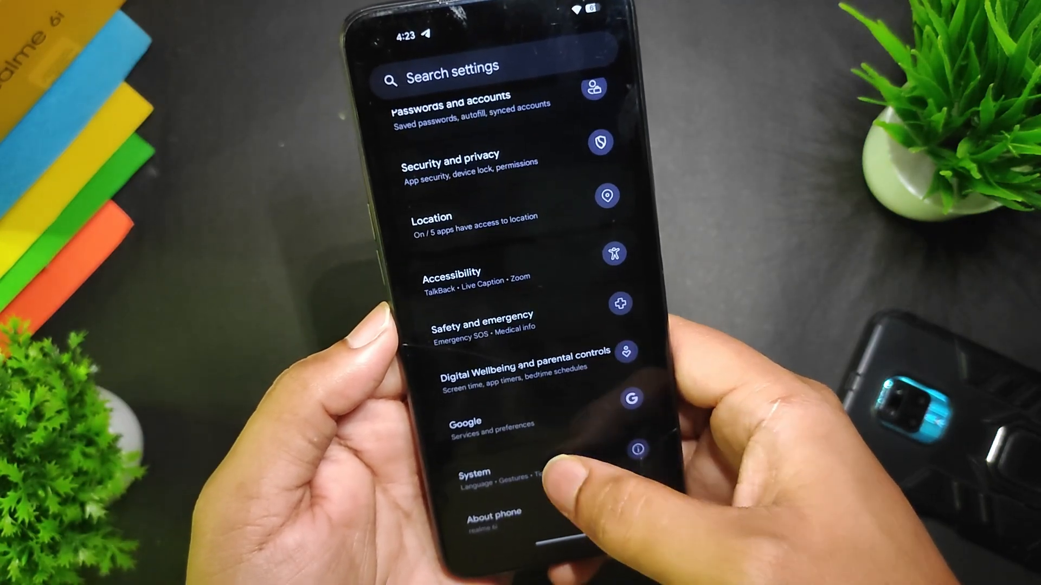
# - Review Gesture navigation's sensitivity and pill options under System > Gestures > Navigation mode
pyautogui.click(473, 473)
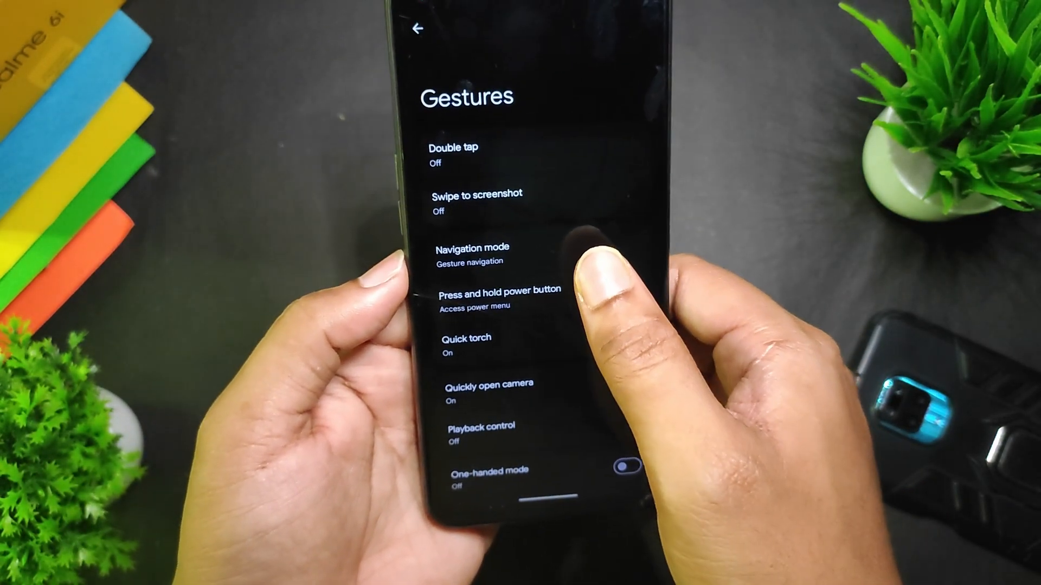
pyautogui.click(471, 255)
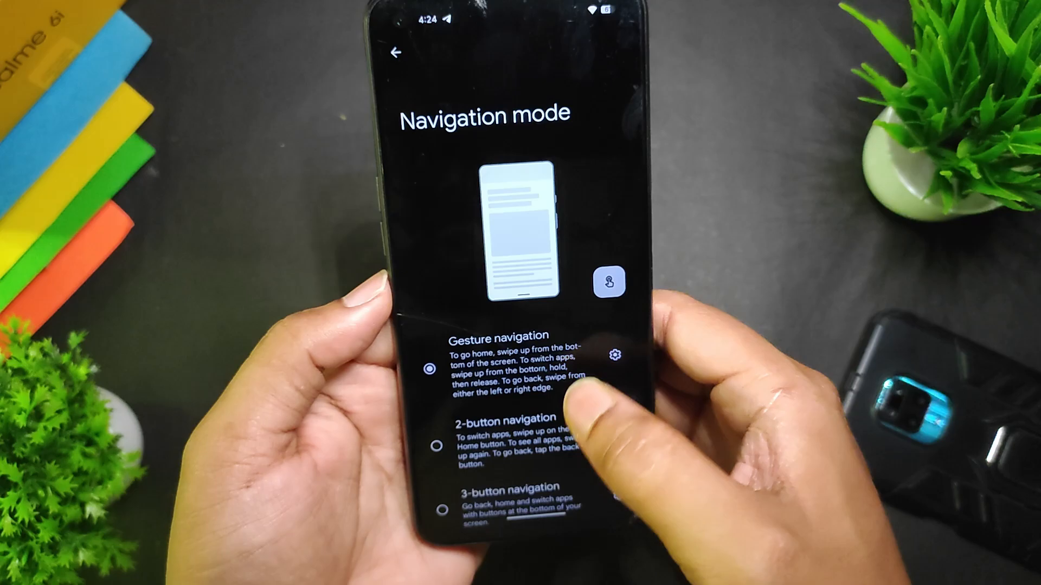
pyautogui.click(615, 357)
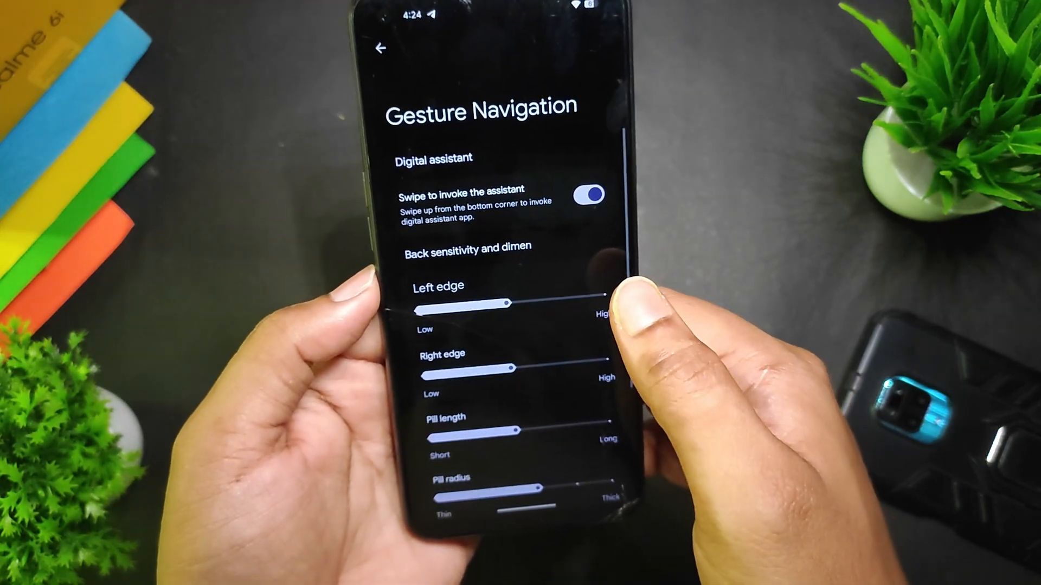
pyautogui.scroll(-3)
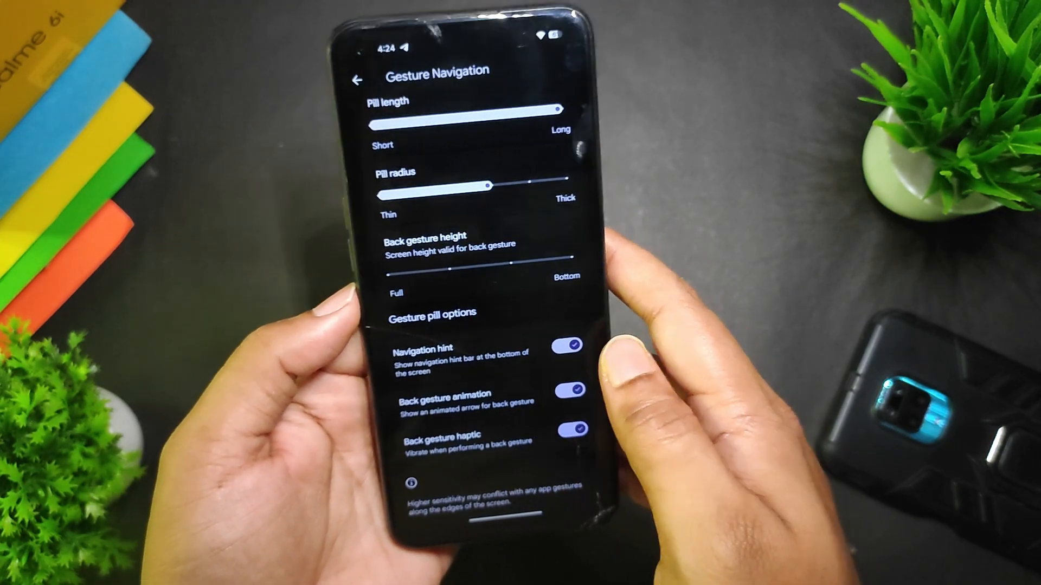
pyautogui.click(358, 79)
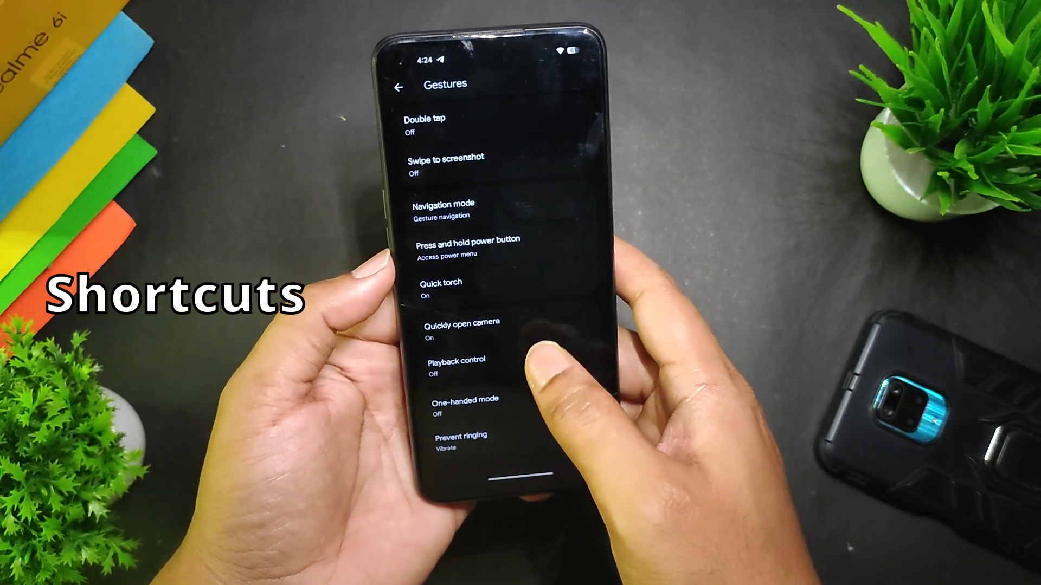
# - Preview the effect on Accessibility's Flash notifications page, then go to Apps
pyautogui.click(397, 88)
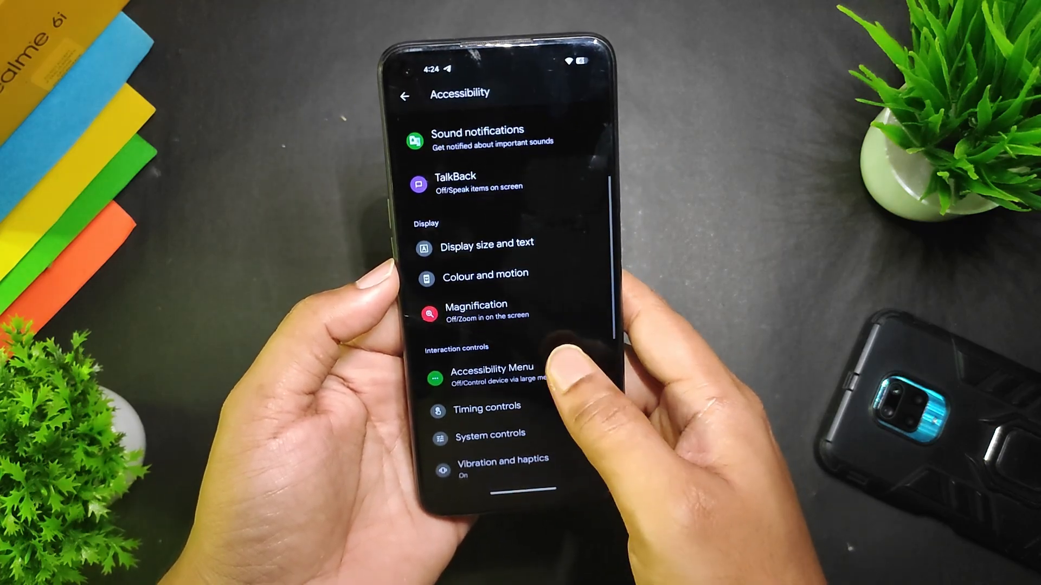
pyautogui.scroll(-3)
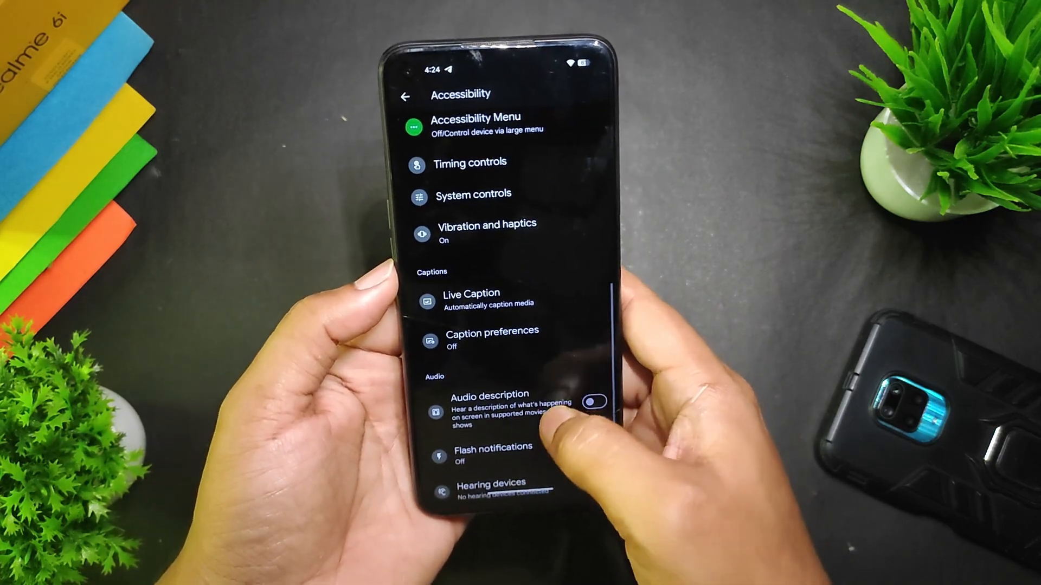
pyautogui.click(493, 453)
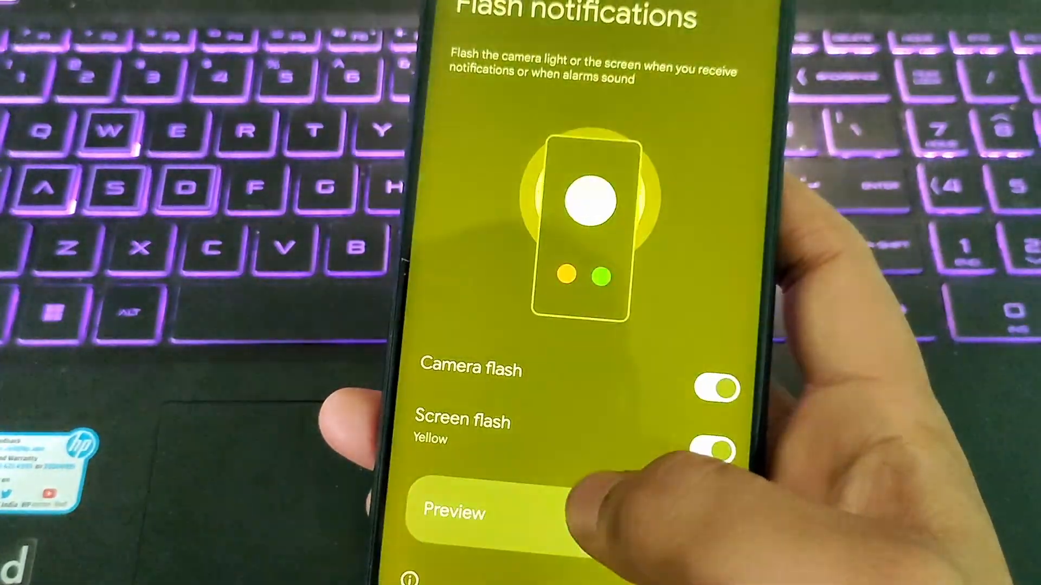
pyautogui.click(465, 520)
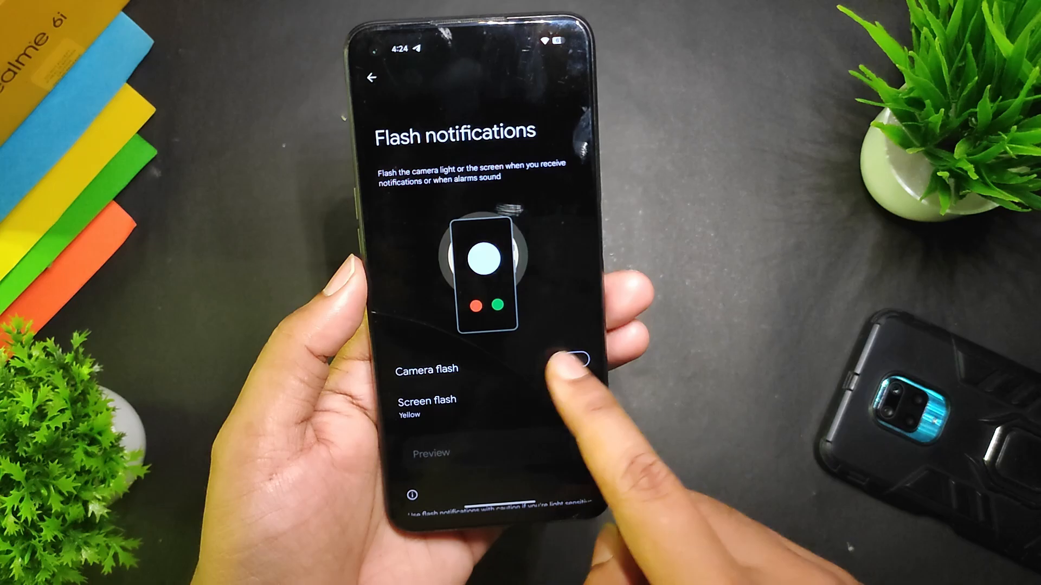
pyautogui.click(370, 78)
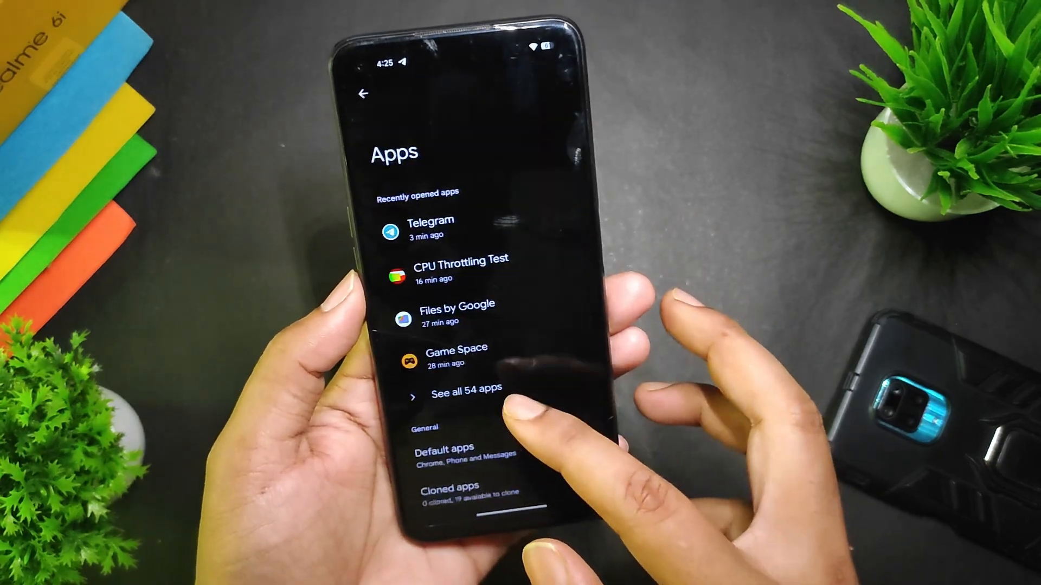
# - Check the Cloned apps and Game Space pages, then return to the main list
pyautogui.click(456, 489)
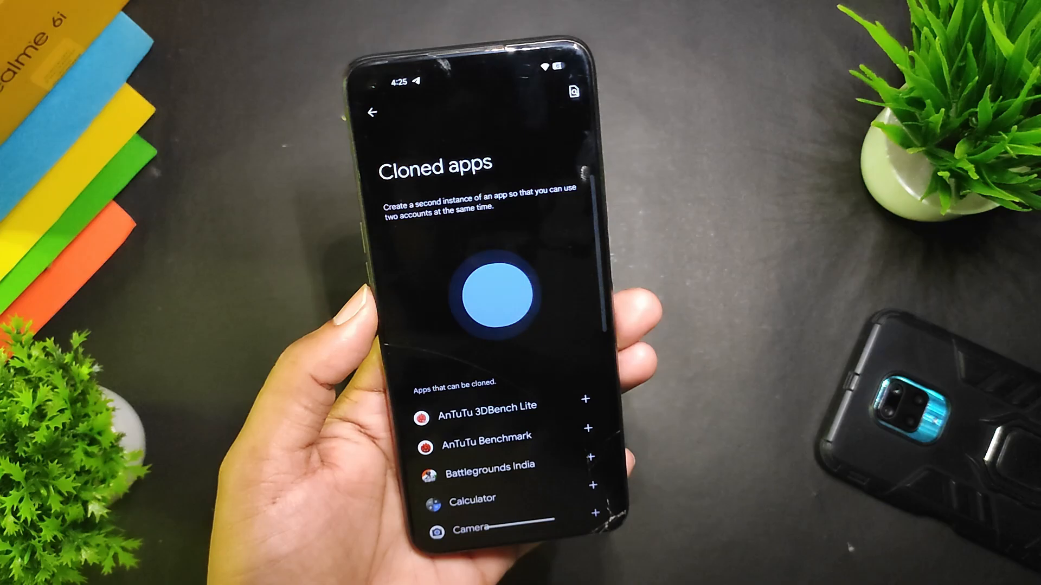
pyautogui.click(373, 111)
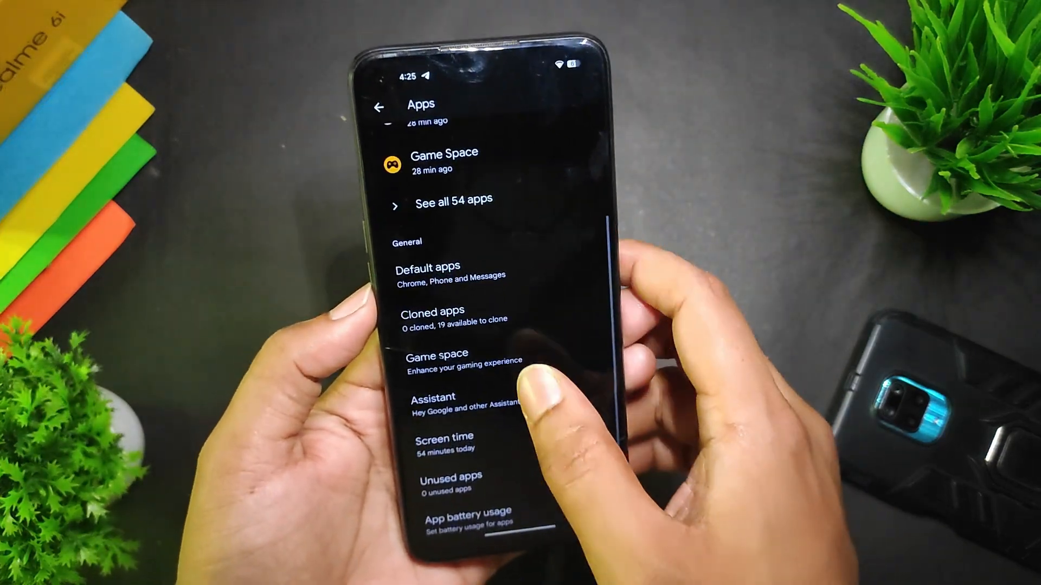
pyautogui.click(438, 356)
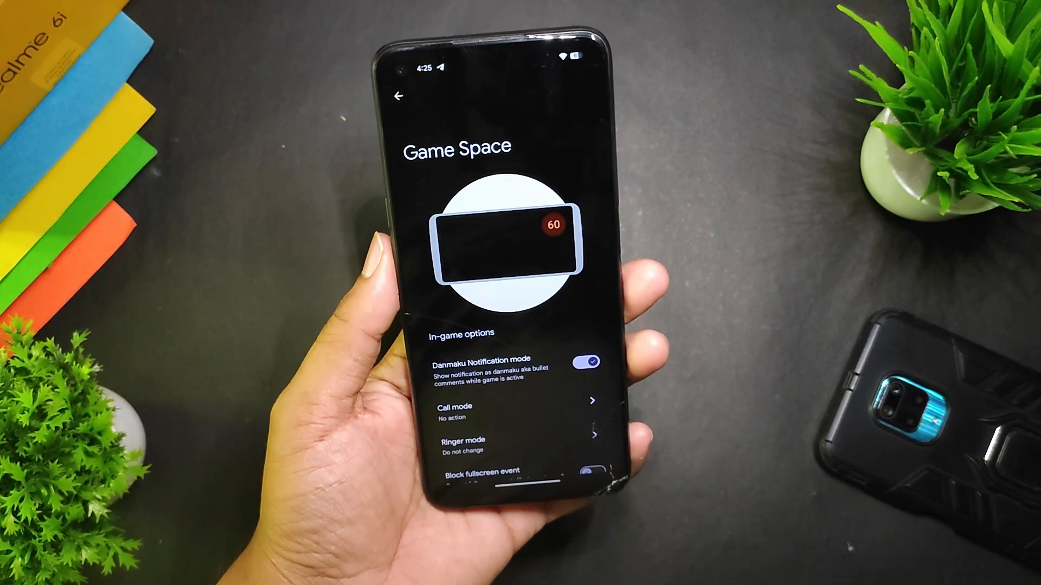
pyautogui.click(399, 96)
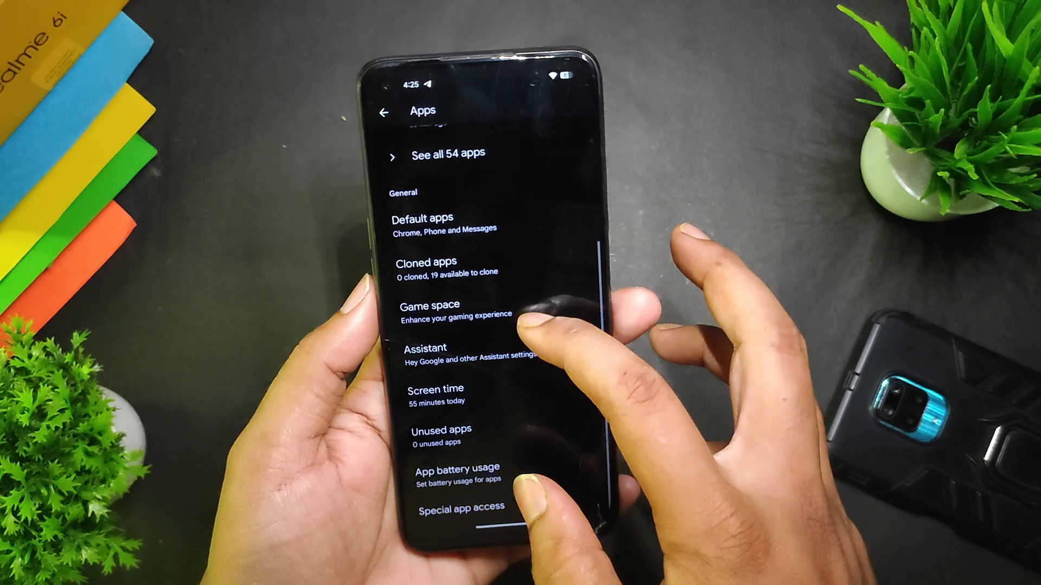
pyautogui.click(383, 112)
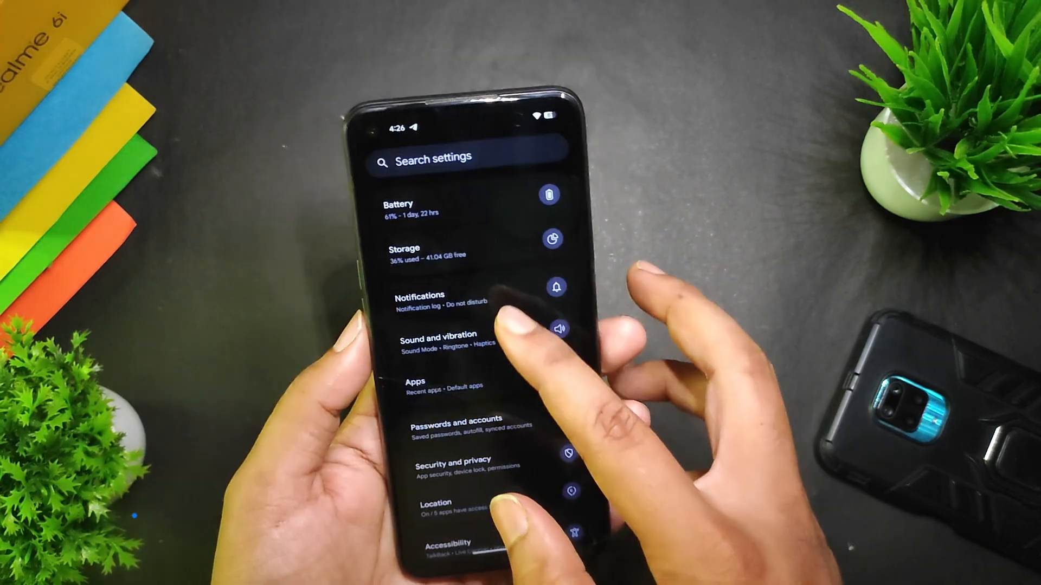
# - Review Notifications' notification history and flash notifications pages
pyautogui.click(438, 301)
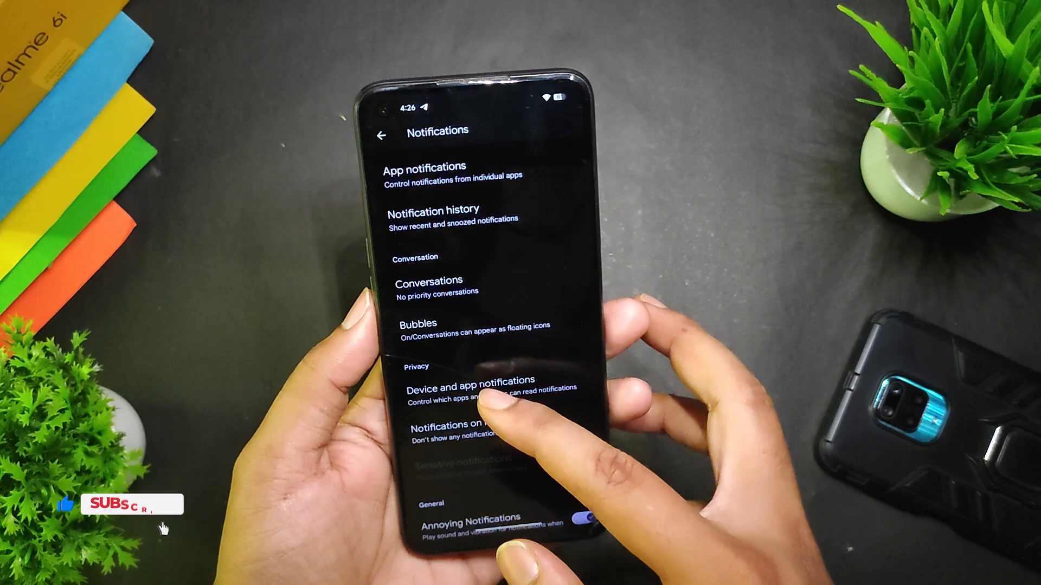
pyautogui.click(434, 213)
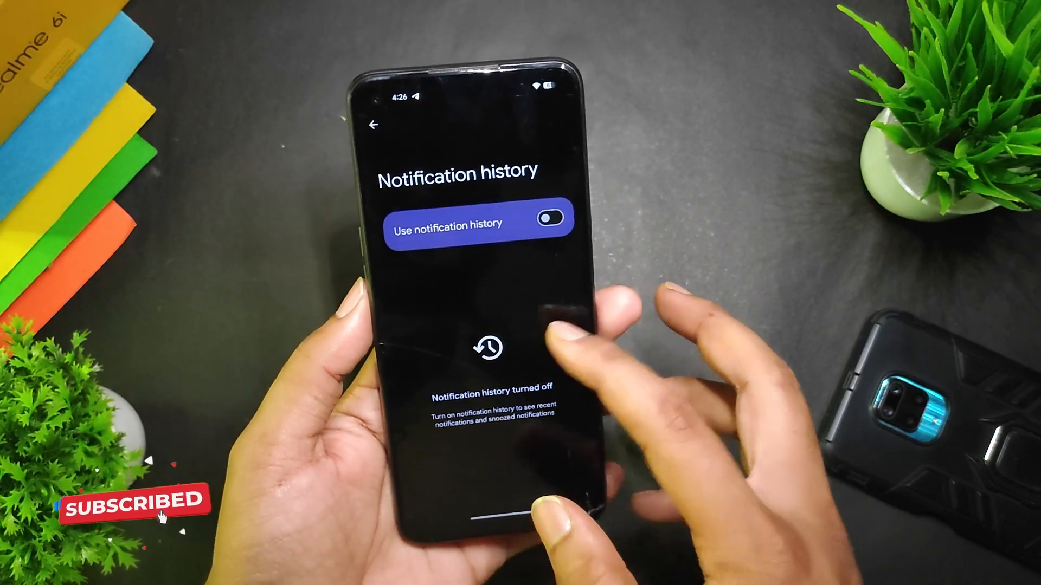
pyautogui.click(374, 124)
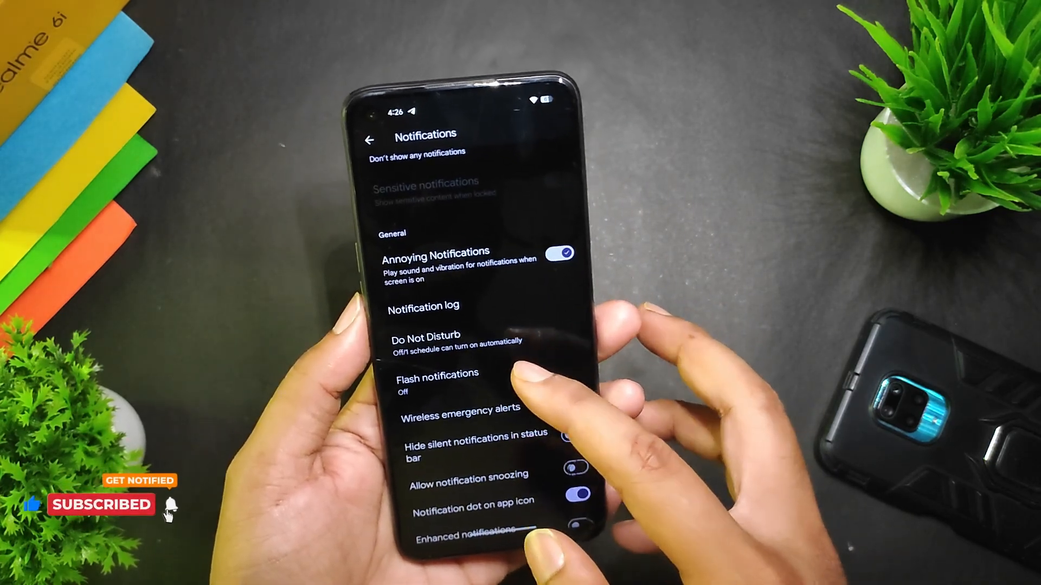
pyautogui.click(437, 379)
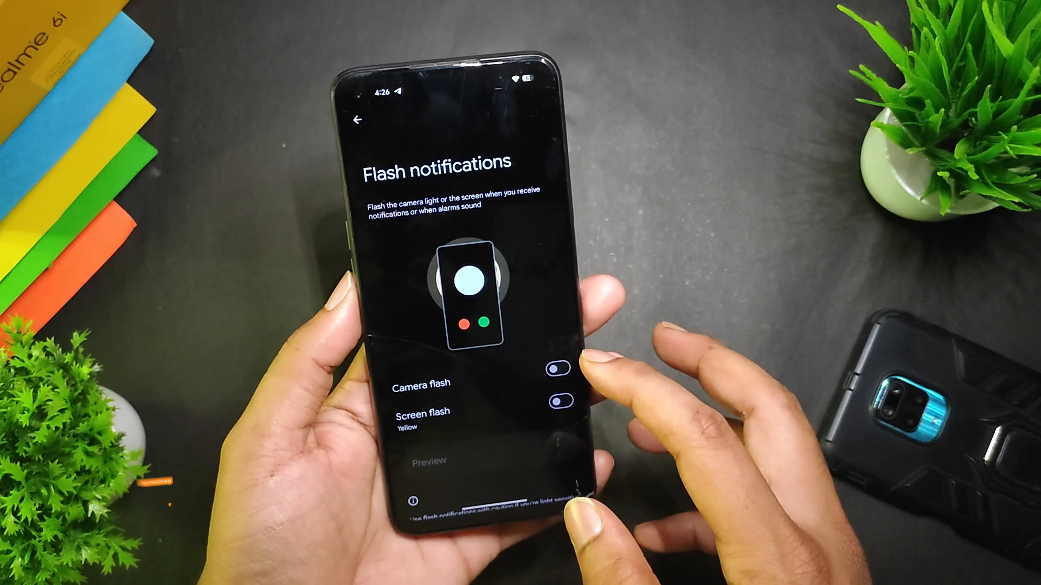
pyautogui.click(358, 119)
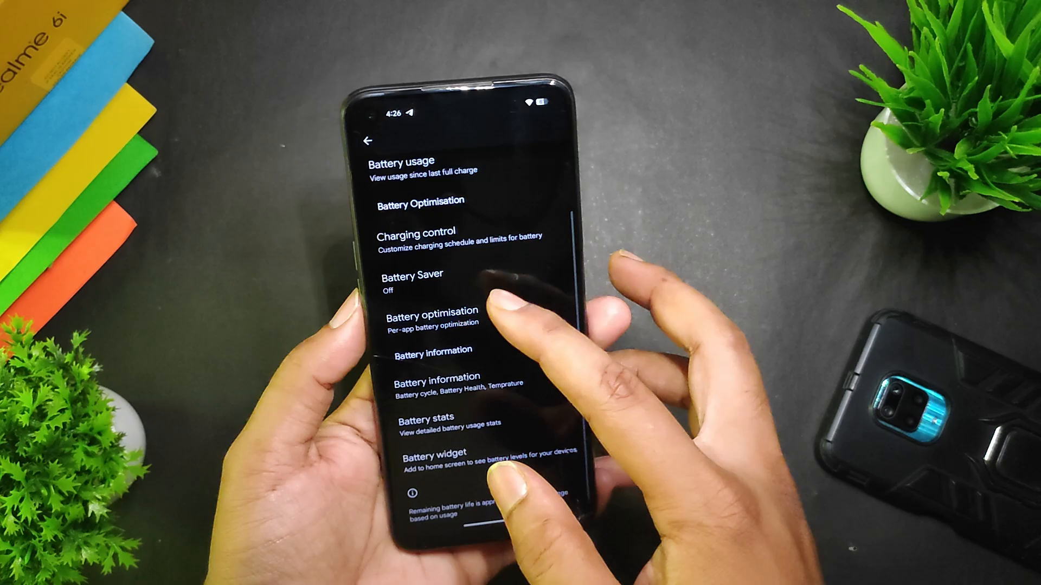
# - Open Battery's Charging control, which crashes Settings, and reopen Battery
pyautogui.click(430, 315)
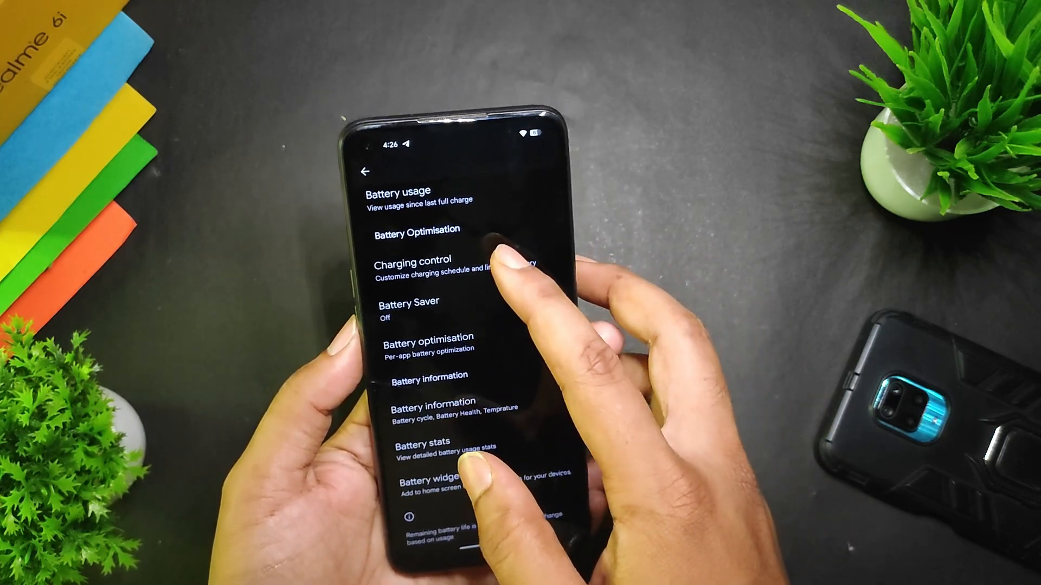
pyautogui.click(410, 262)
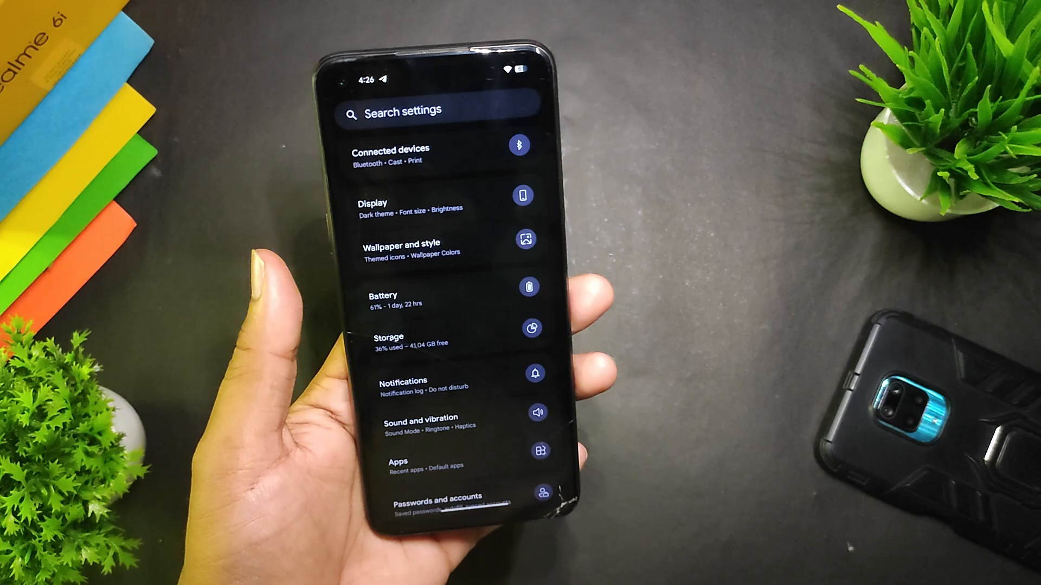
pyautogui.click(384, 300)
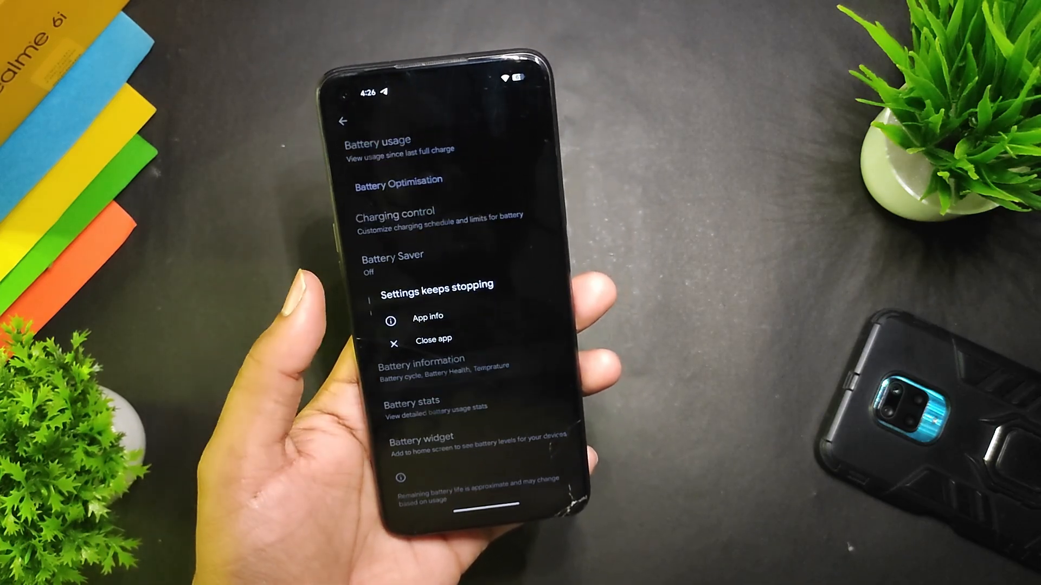
# - Dismiss the 'Settings keeps stopping' notice and scroll through the Battery options
pyautogui.click(436, 339)
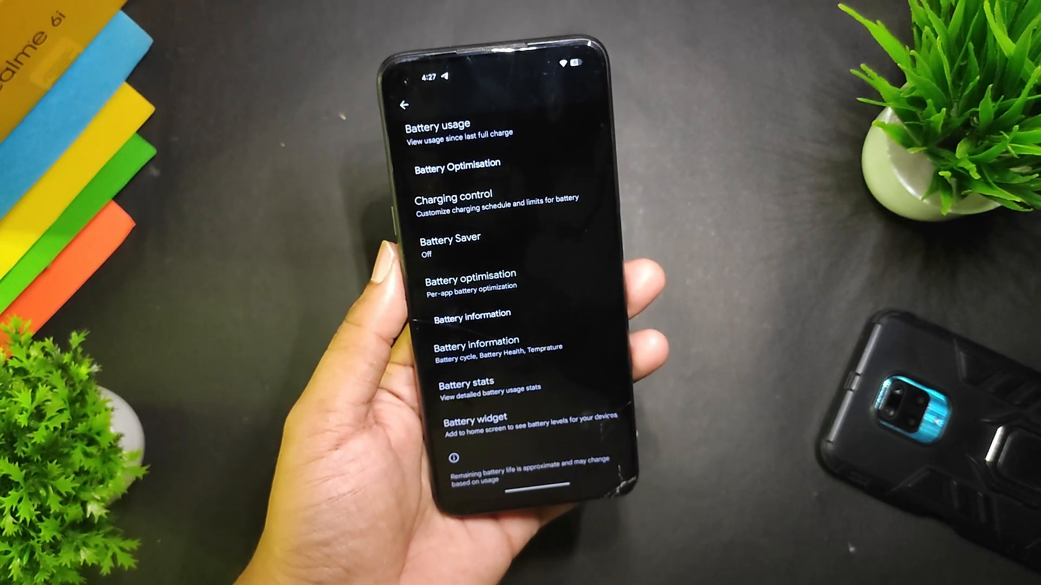
pyautogui.scroll(-3)
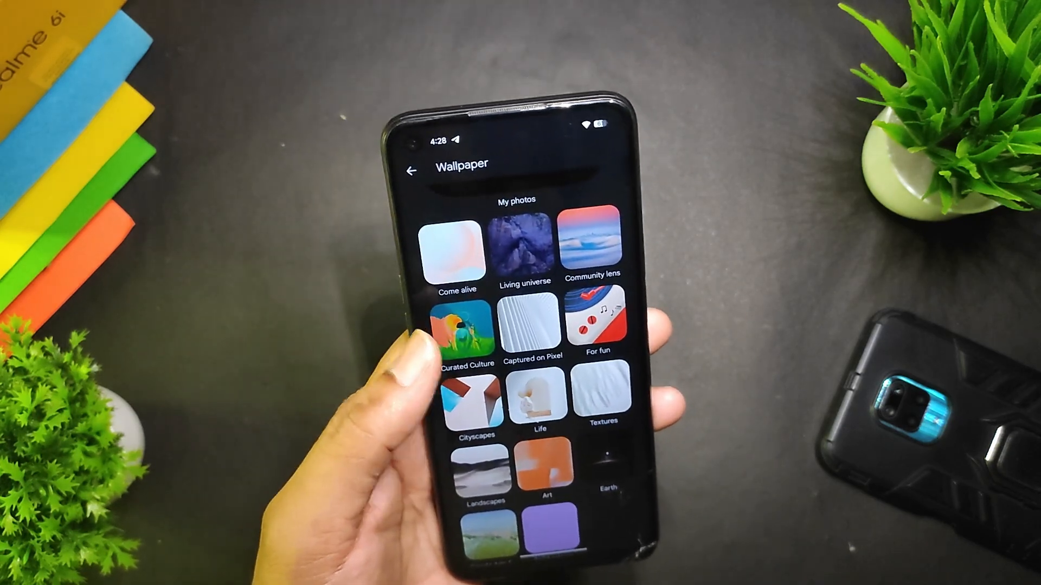
# - Return to Wallpaper and style to view the home screen preview and palettes
pyautogui.click(525, 249)
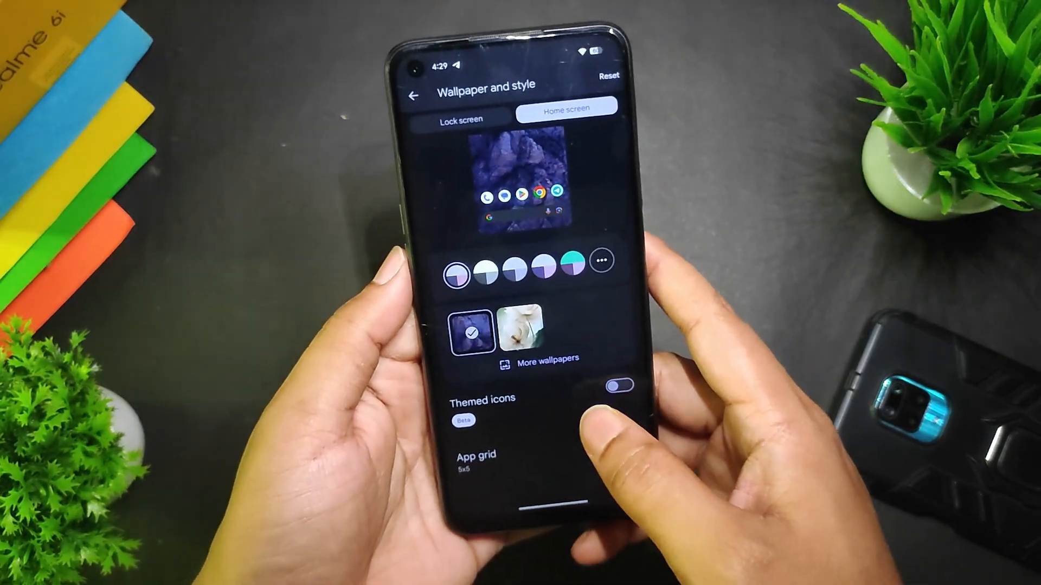
pyautogui.click(618, 385)
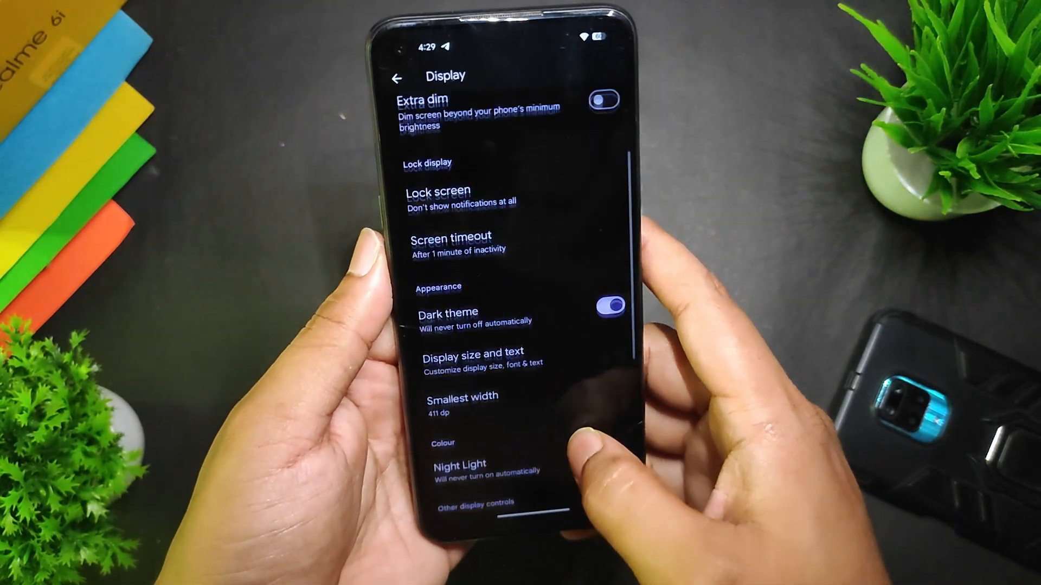
# - Scroll through the Display controls and check the Ambient display page
pyautogui.scroll(-3)
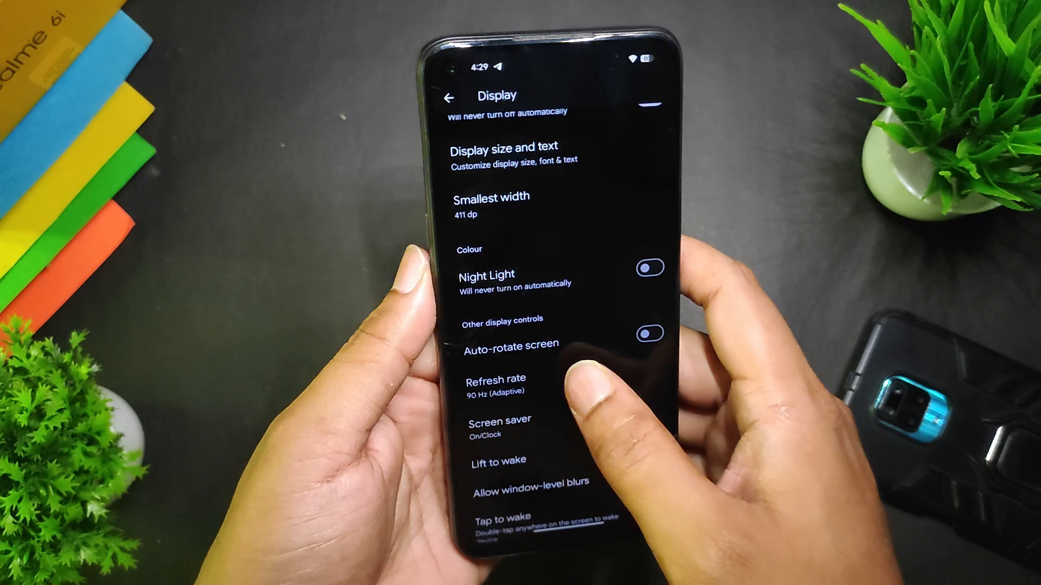
pyautogui.click(494, 385)
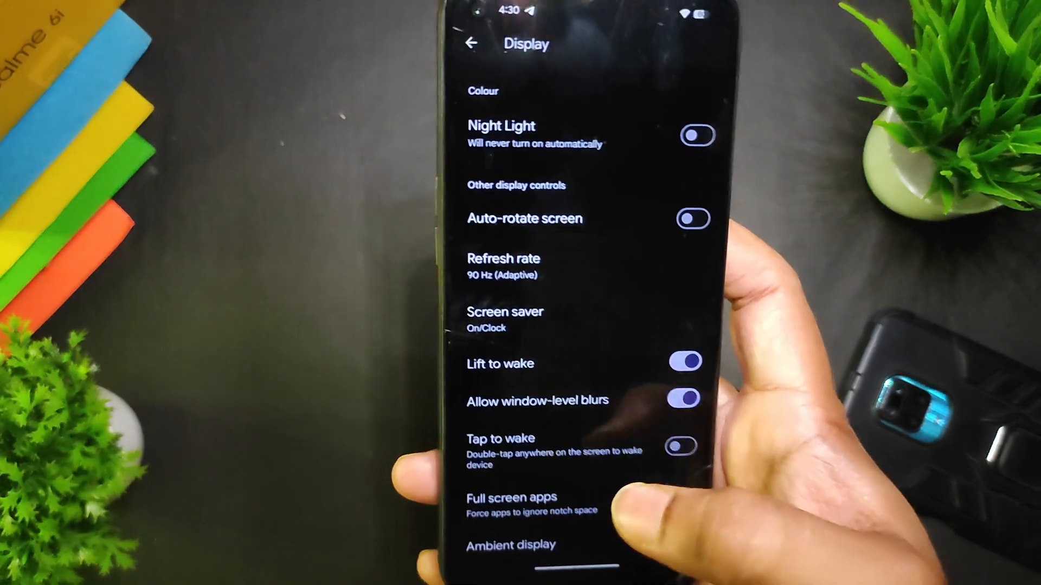
pyautogui.click(508, 497)
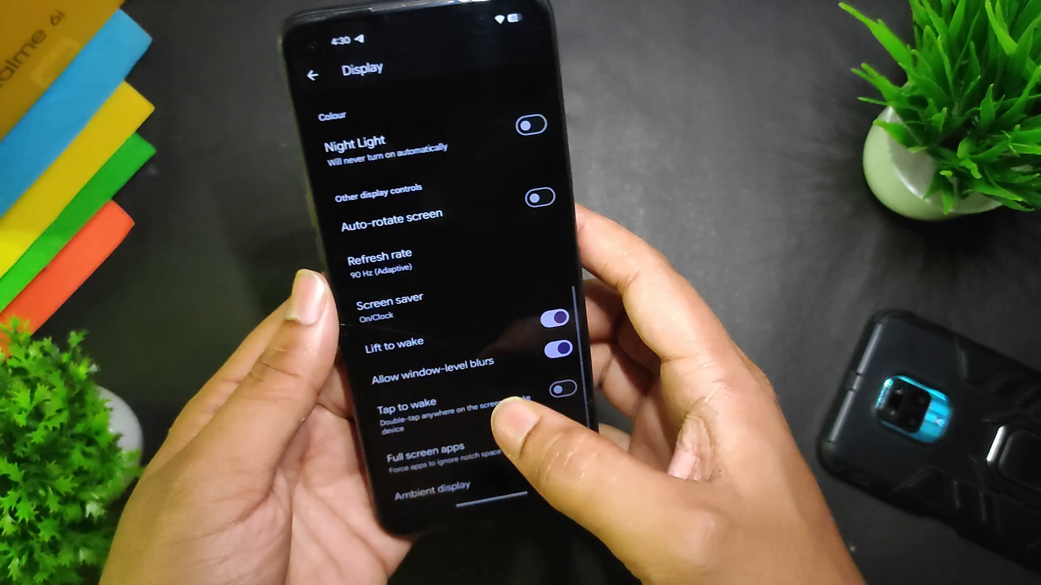
pyautogui.click(429, 485)
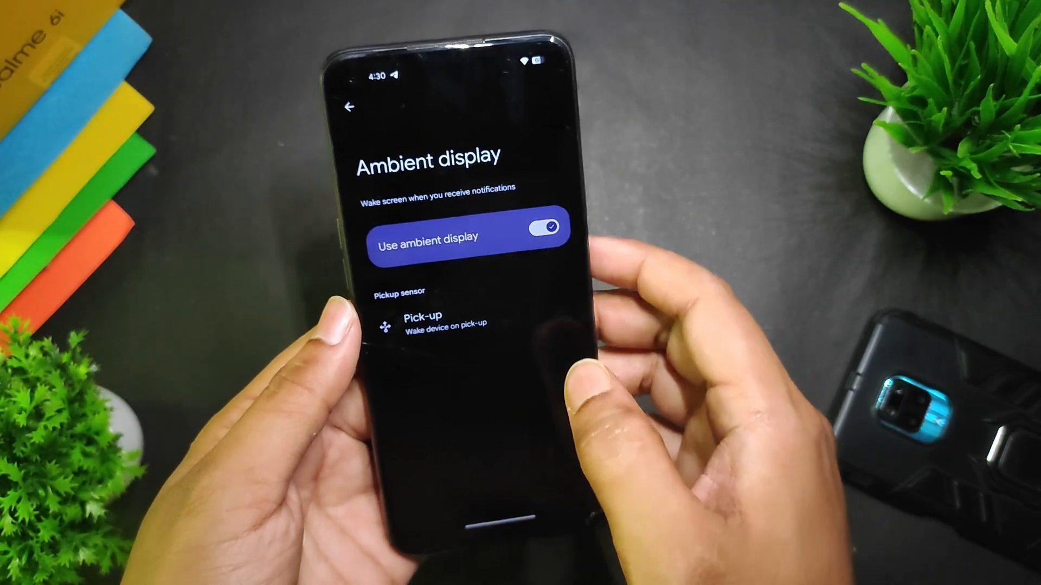
pyautogui.click(353, 107)
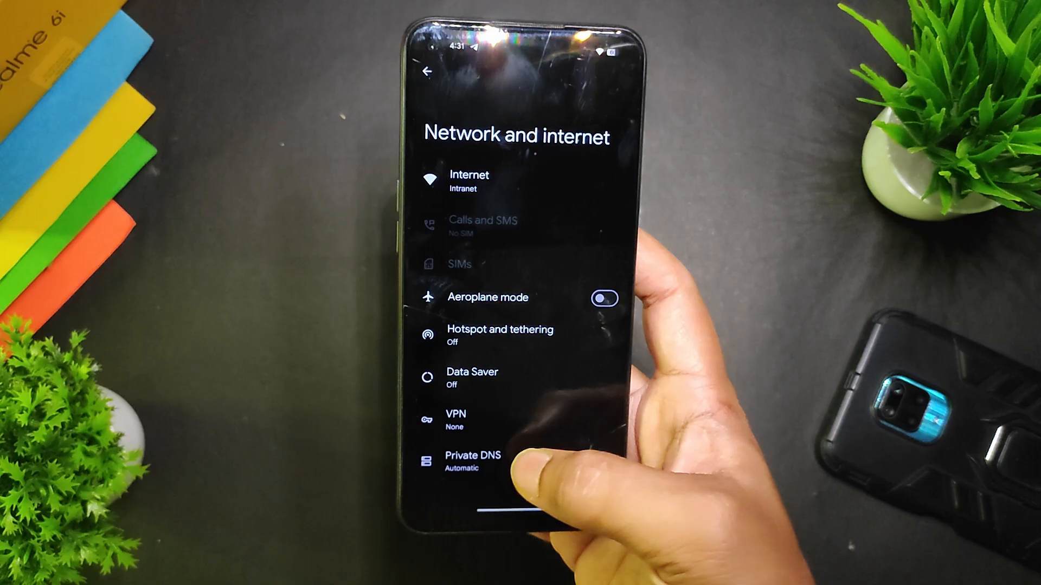
# - View the Private DNS mode choices and cancel, keeping it Automatic
pyautogui.click(472, 455)
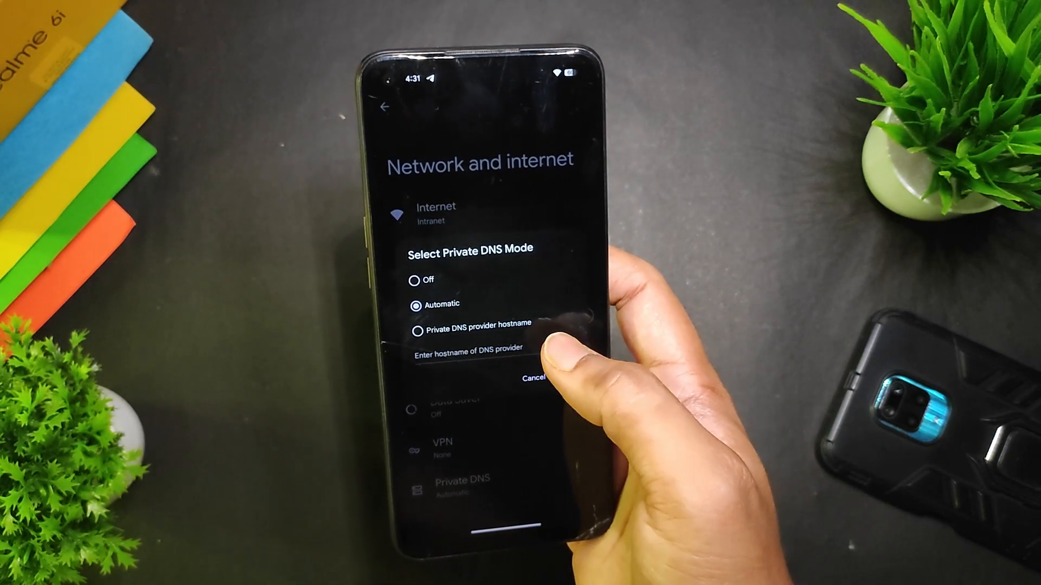
pyautogui.click(534, 379)
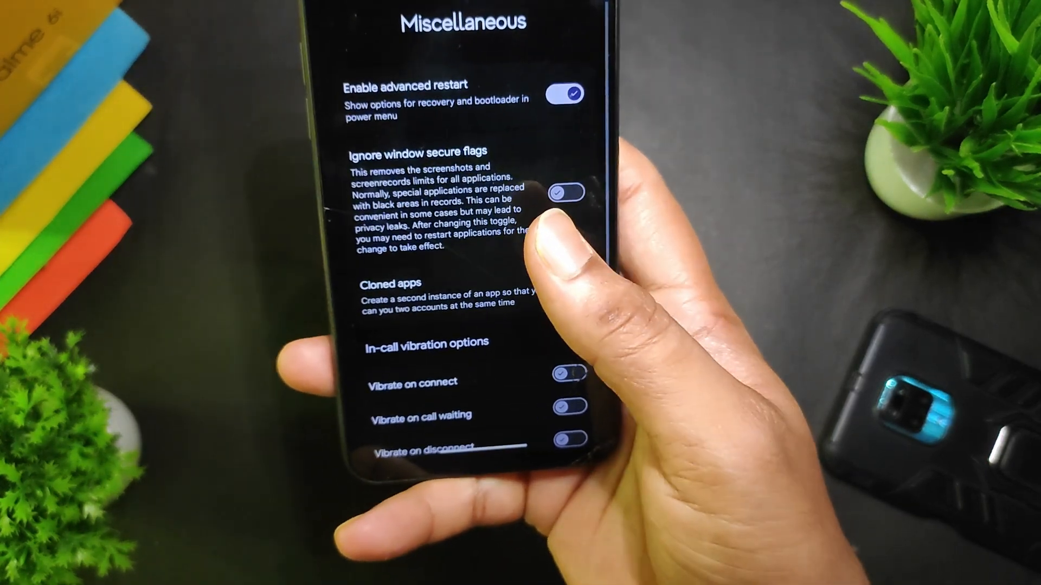
# - Scroll the Miscellaneous page down to the Game Space gaming options
pyautogui.scroll(-3)
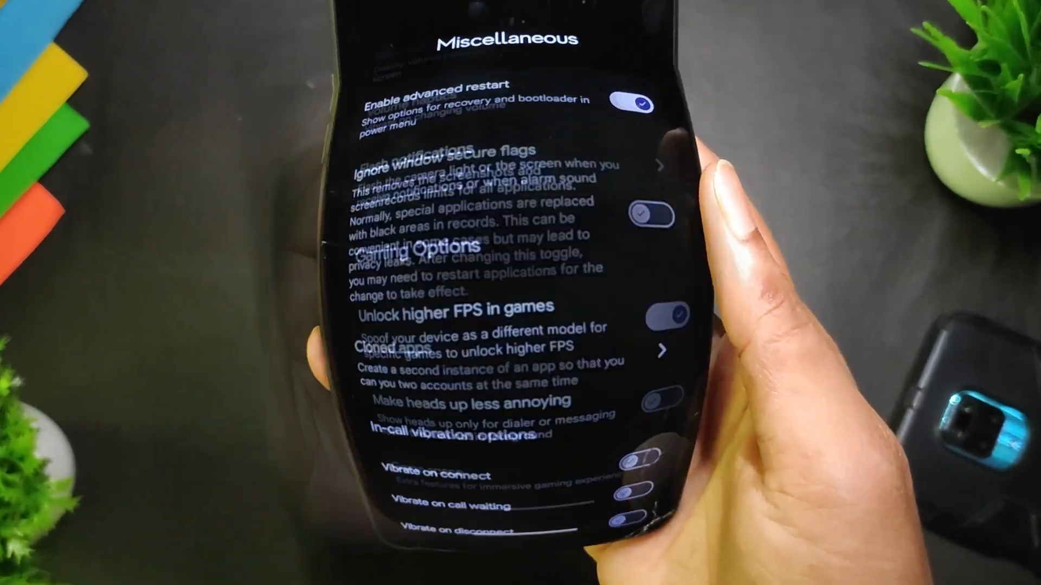
pyautogui.scroll(-3)
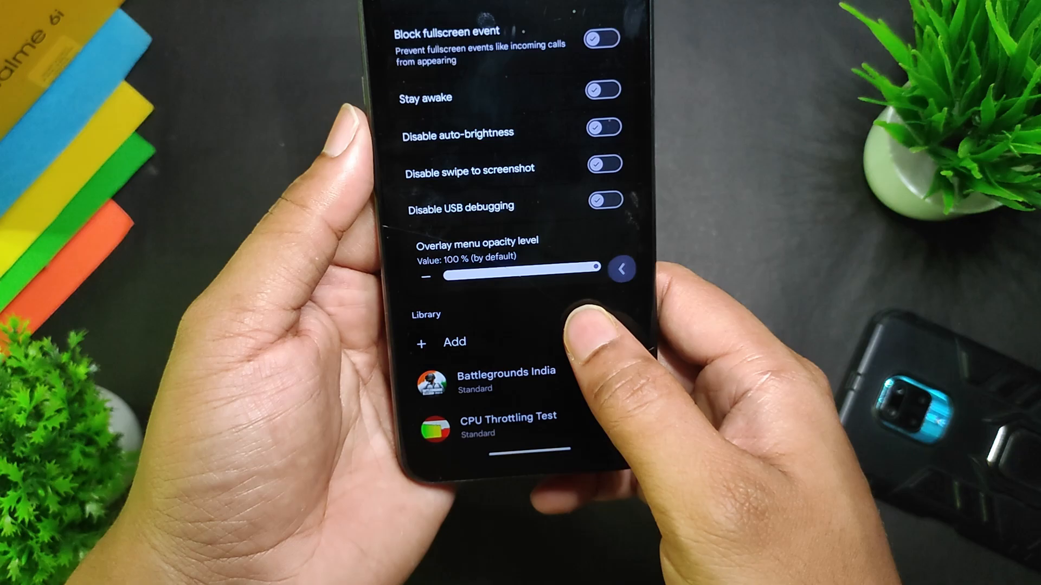
pyautogui.scroll(-3)
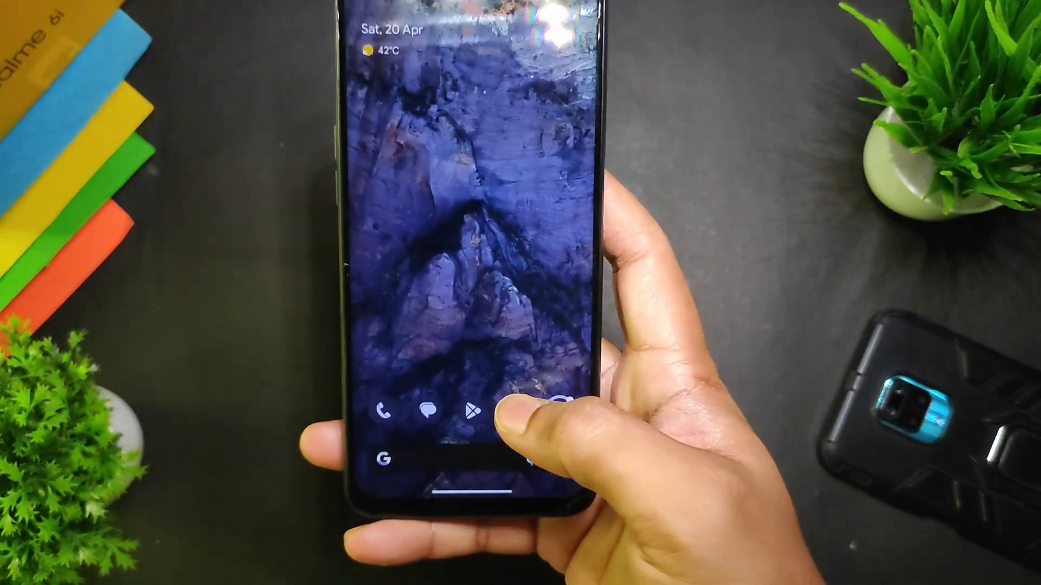
# - Open the app drawer showing CPU Throttling Test and the AnTuTu Benchmark apps
pyautogui.click(382, 410)
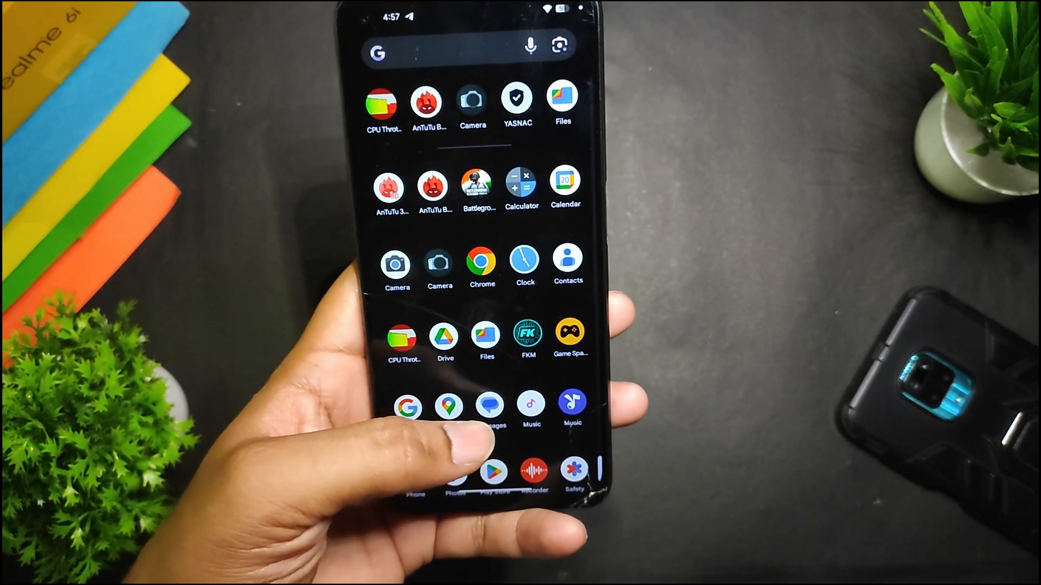
# - Scroll down the app drawer toward the Battlegrounds India icon
pyautogui.scroll(-3)
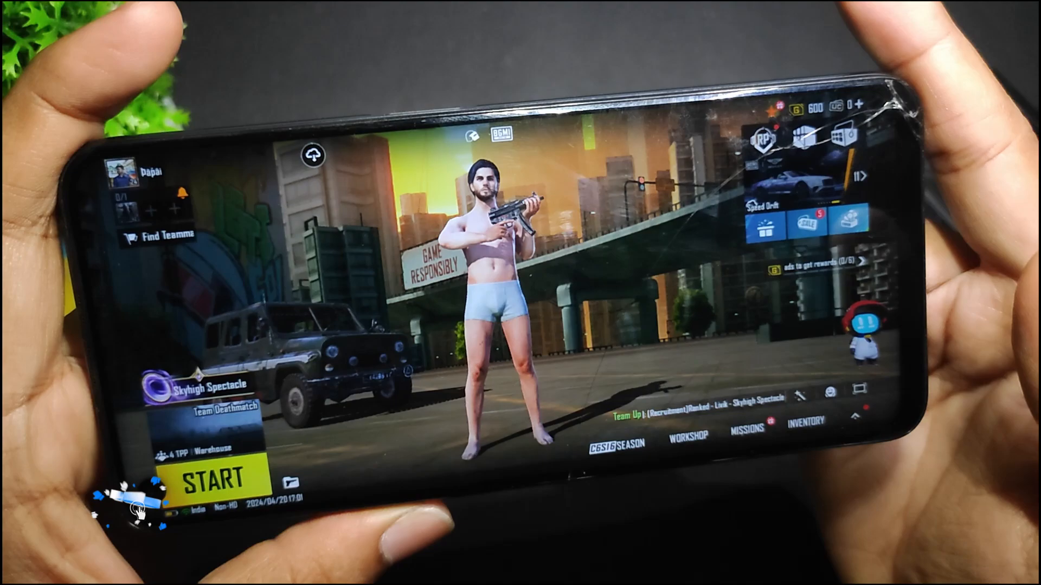
# - Continue from the Team Deathmatch lobby until the device-heating graphics notice appears
pyautogui.click(214, 479)
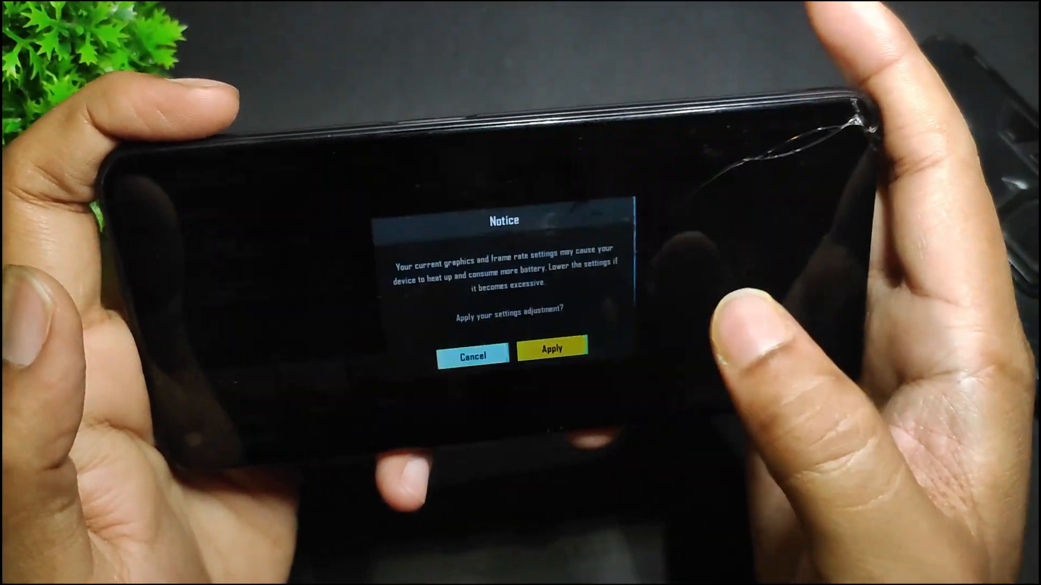
# - Respond to the graphics and frame rate notice, ending in PitchBlack Recovery's main menu
pyautogui.click(550, 350)
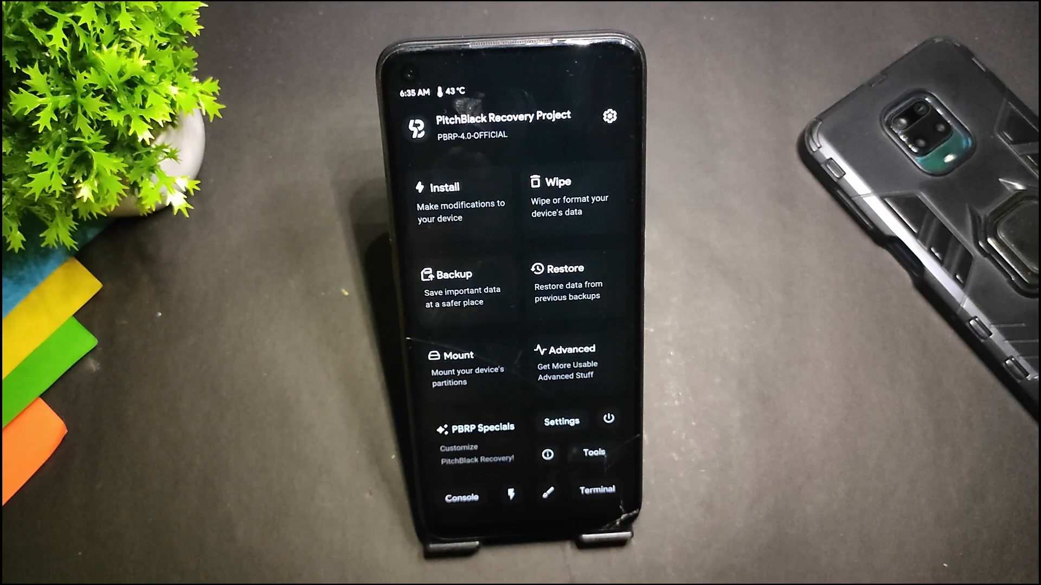
# - Open PBRP's Install Package browser at /sdcard, listing Android, DCIM, Documents and Download
pyautogui.click(441, 187)
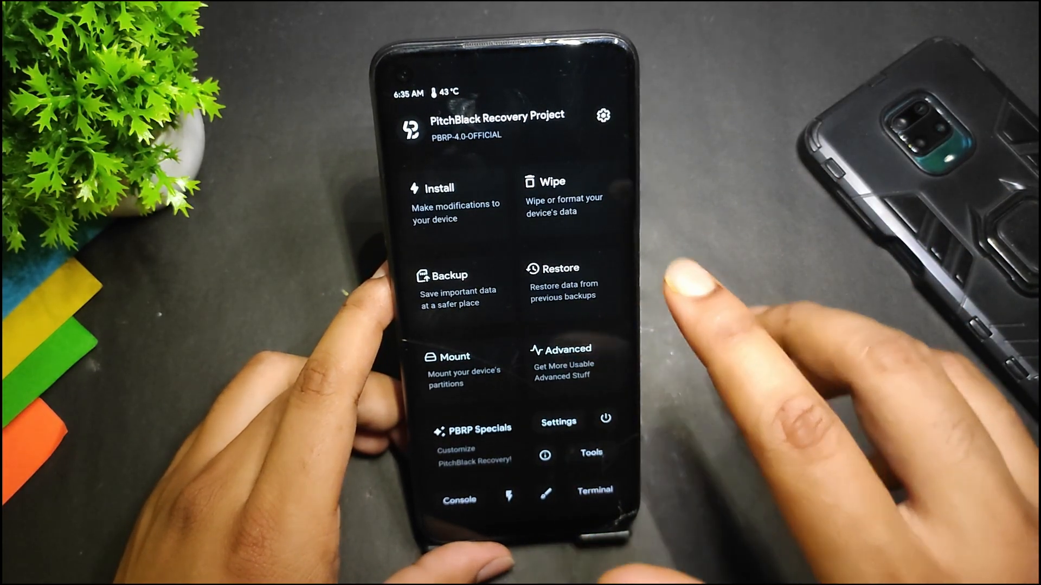
pyautogui.click(558, 422)
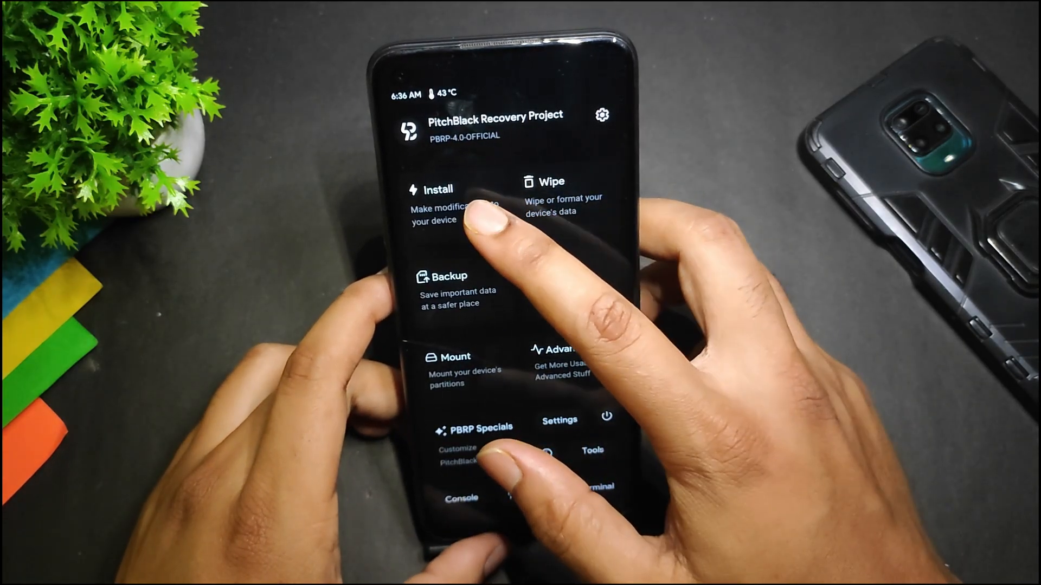
pyautogui.click(437, 189)
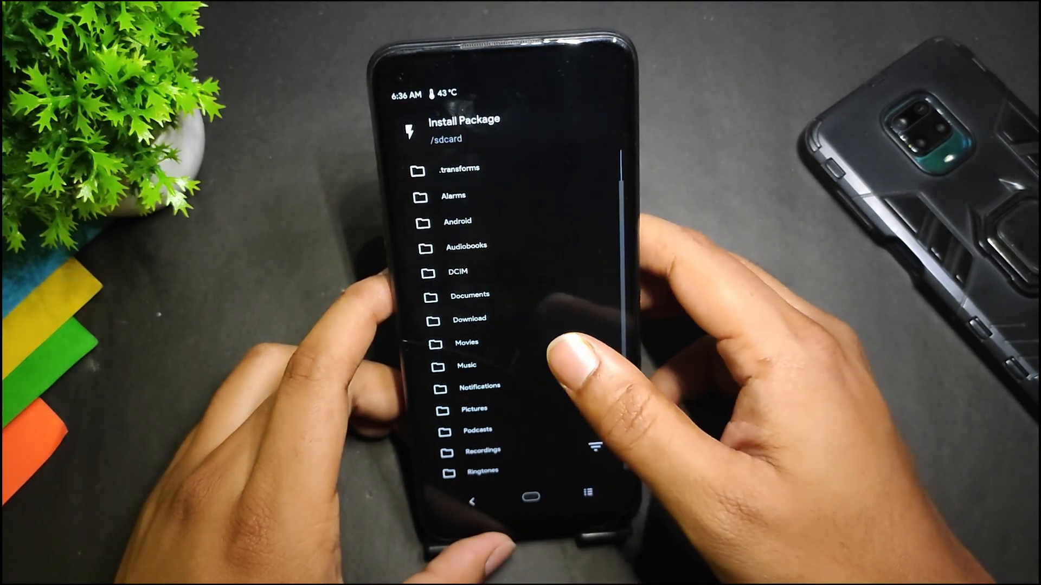
# - Review the Wipe screen's Cache partition details and Data file system choices, then return home
pyautogui.click(468, 319)
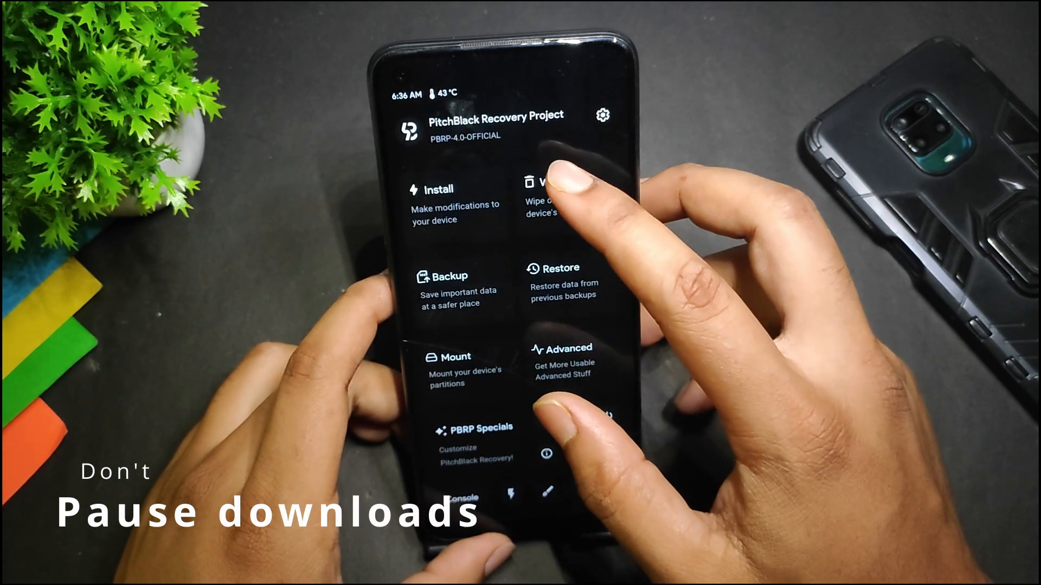
pyautogui.click(544, 192)
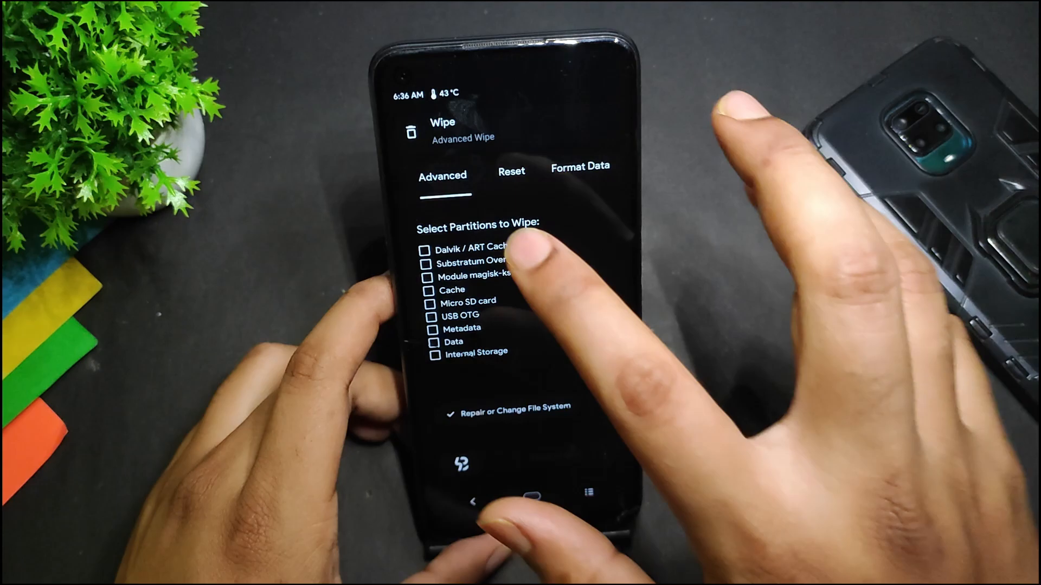
pyautogui.click(435, 290)
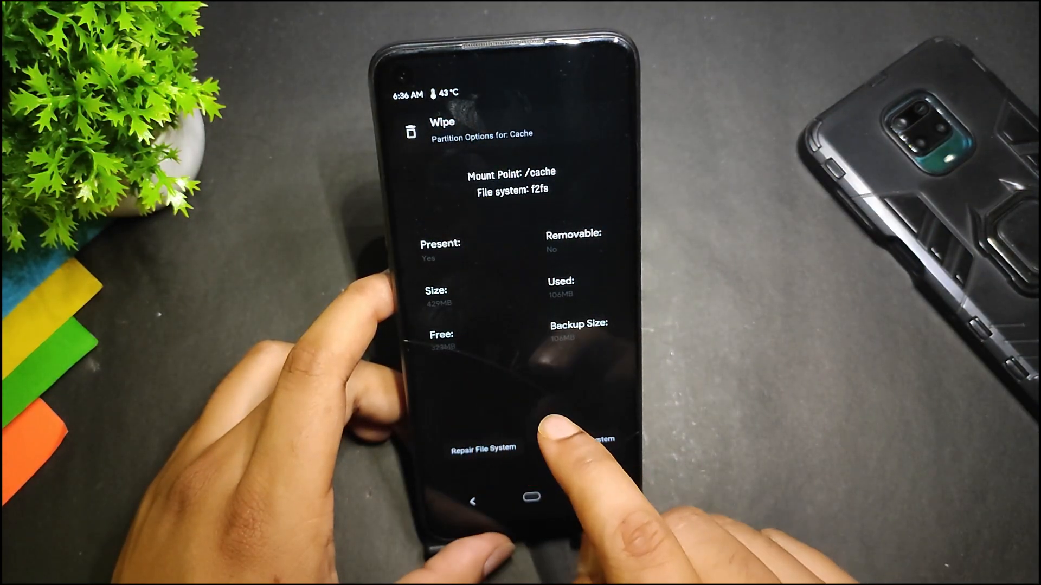
pyautogui.click(571, 439)
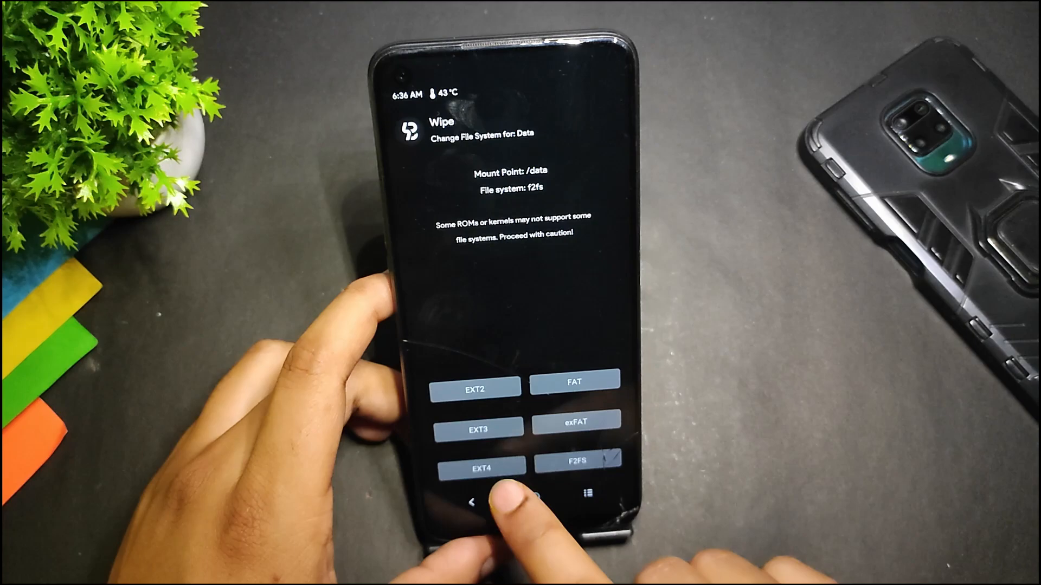
pyautogui.click(471, 502)
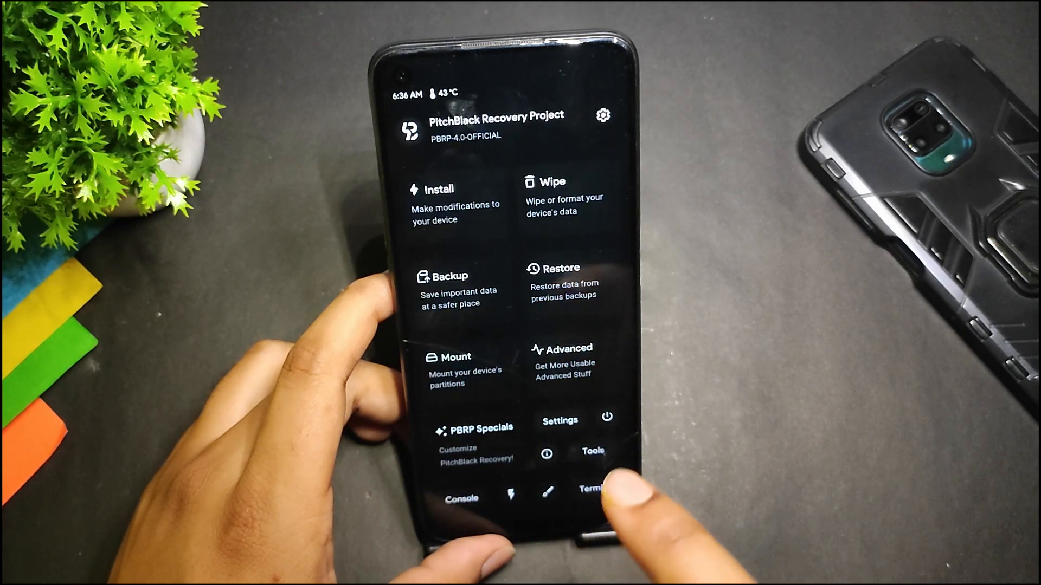
# - Browse the Install folders, including Download, then back out to the main recovery menu
pyautogui.click(438, 199)
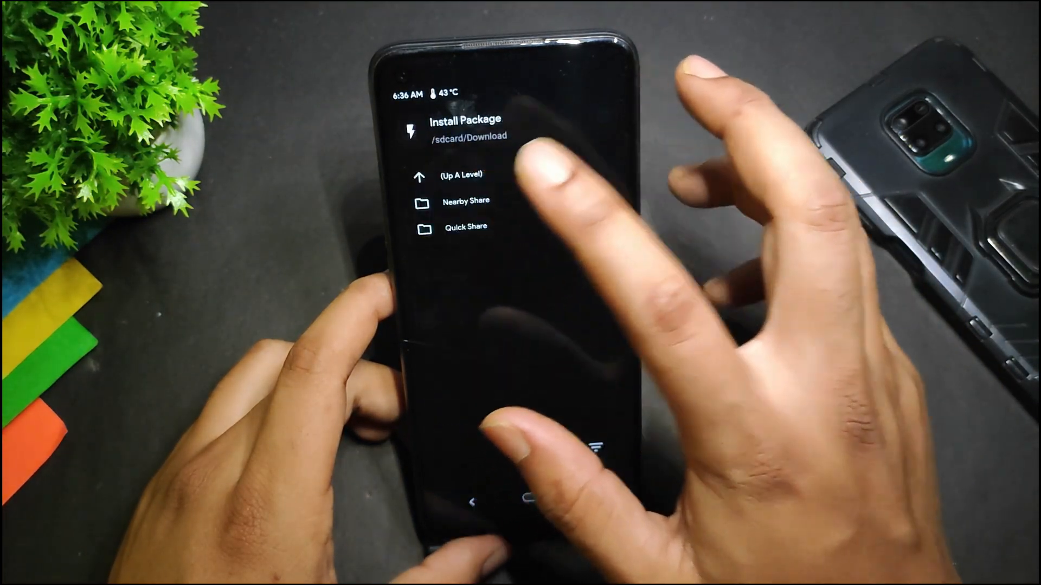
pyautogui.click(458, 175)
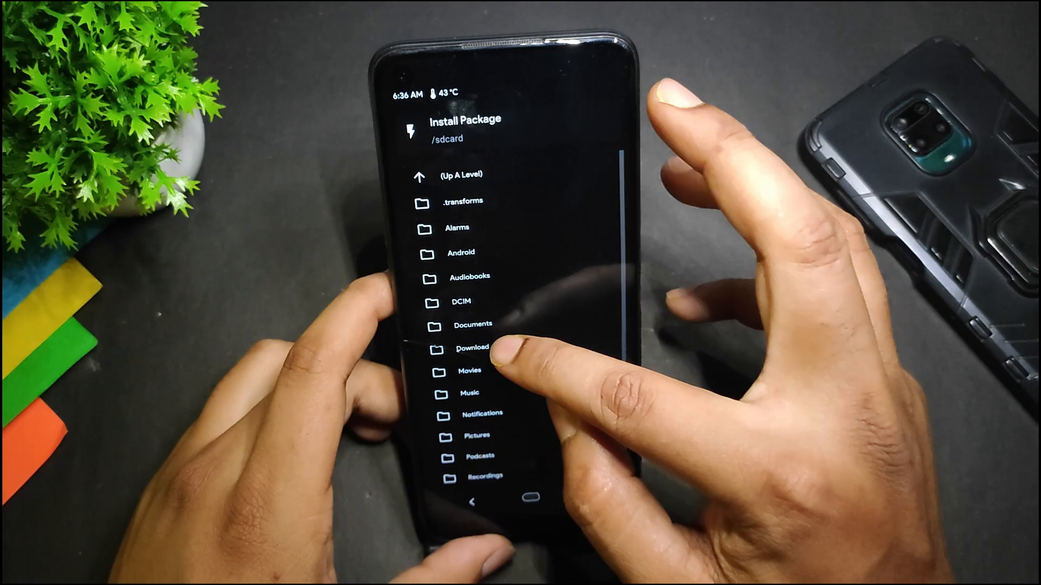
pyautogui.click(472, 347)
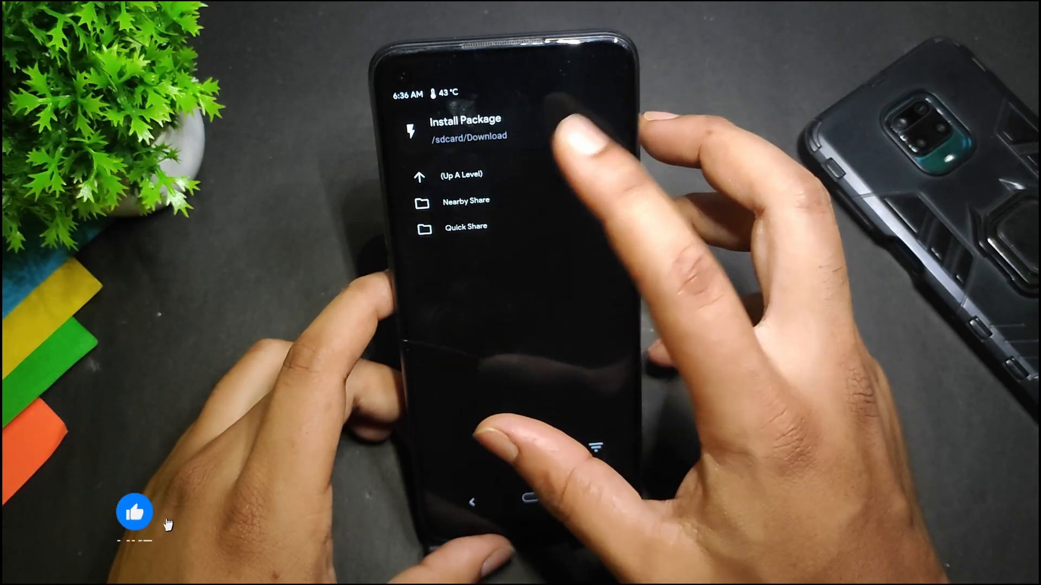
pyautogui.click(460, 175)
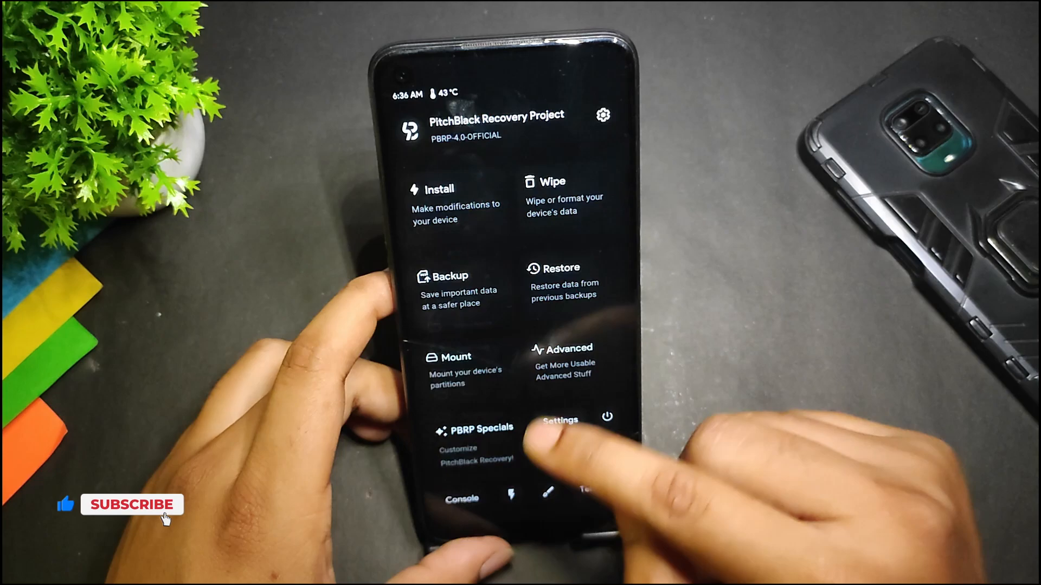
# - In Wipe, select Data and view its file system options
pyautogui.click(552, 196)
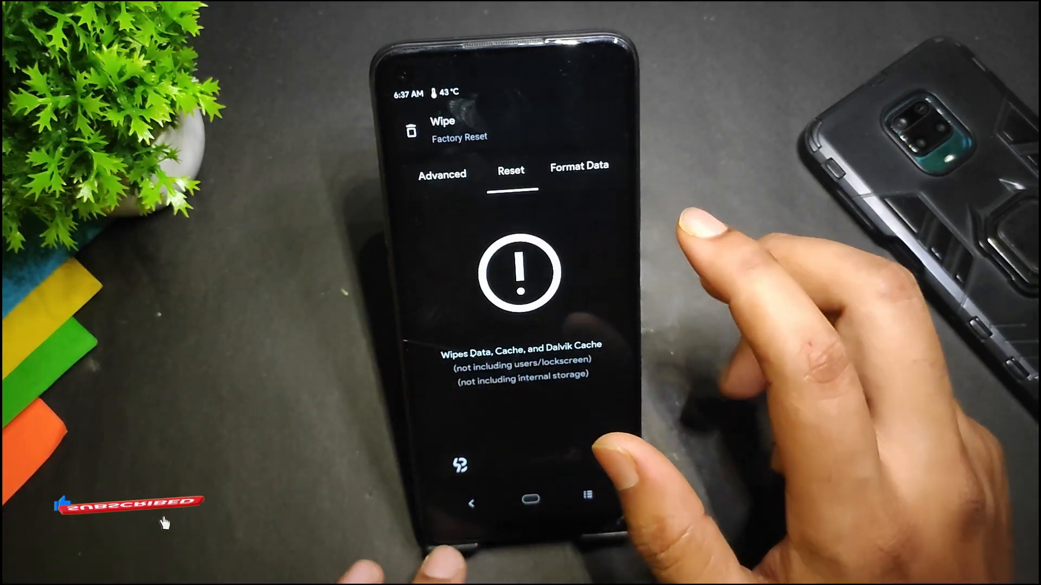
pyautogui.click(441, 174)
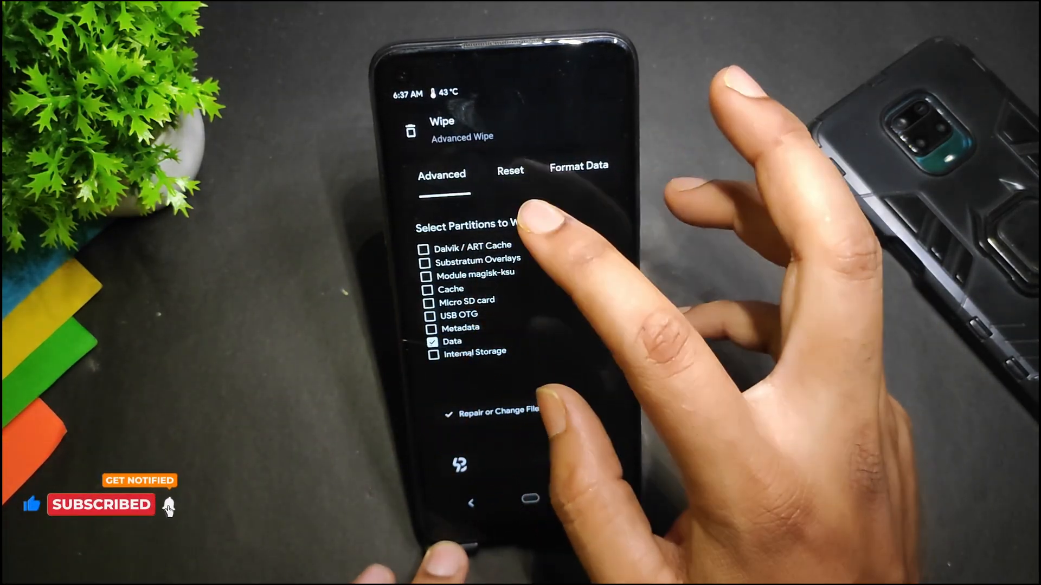
pyautogui.click(503, 411)
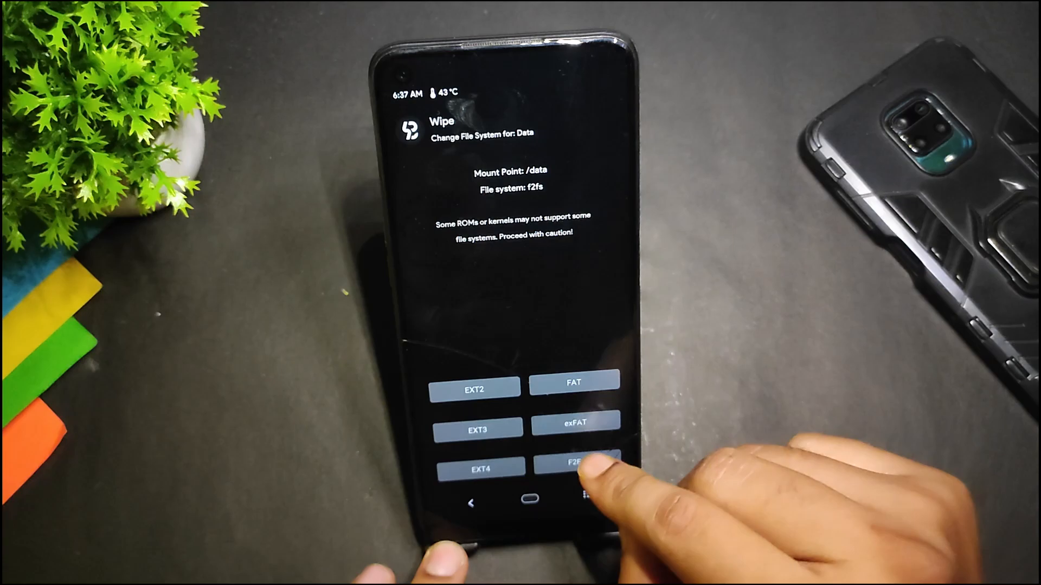
pyautogui.click(471, 502)
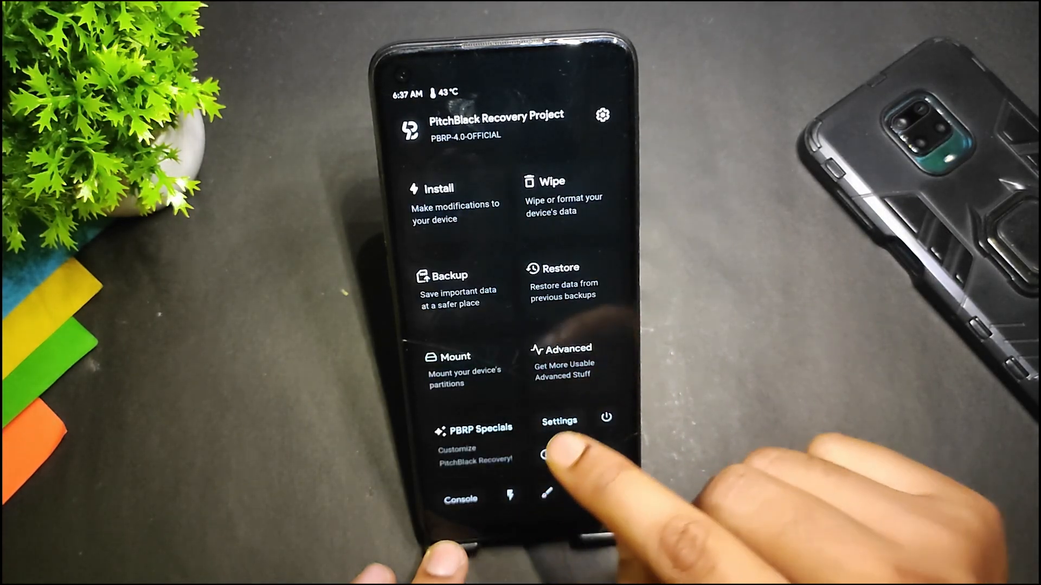
# - View the Cache partition's file system options, then reboot into the Android system
pyautogui.click(563, 196)
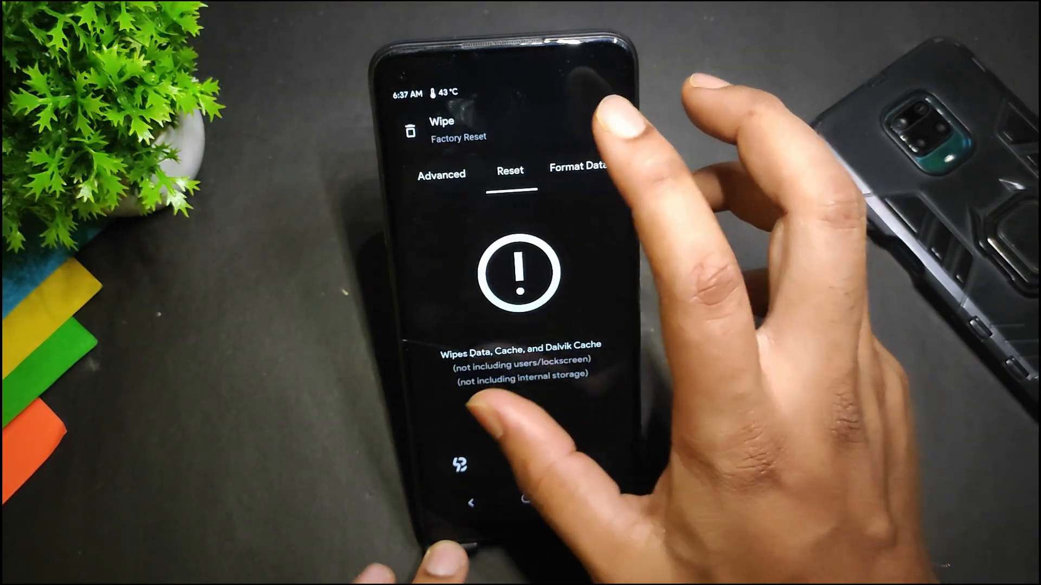
pyautogui.click(441, 175)
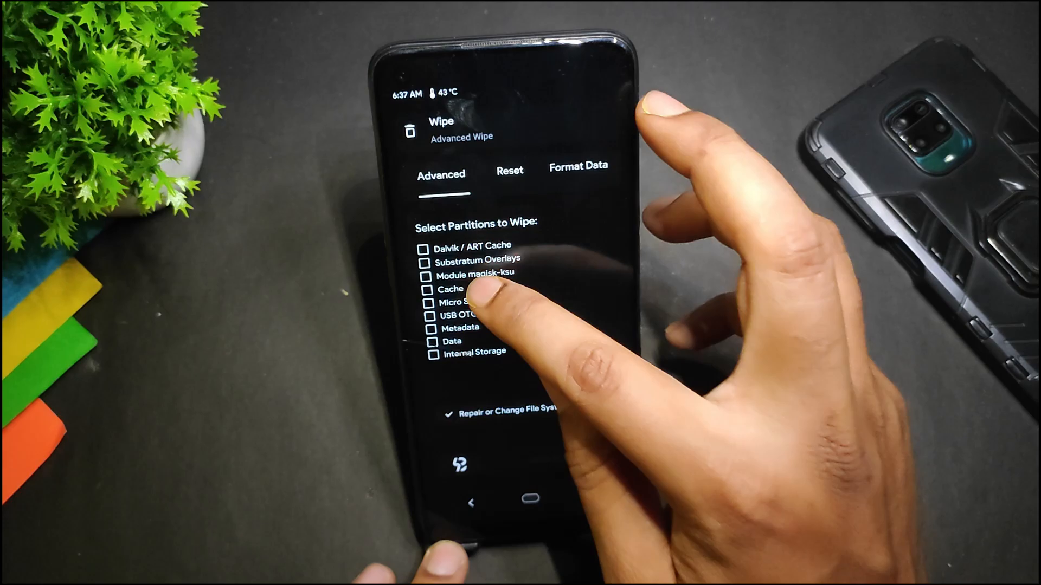
pyautogui.click(450, 289)
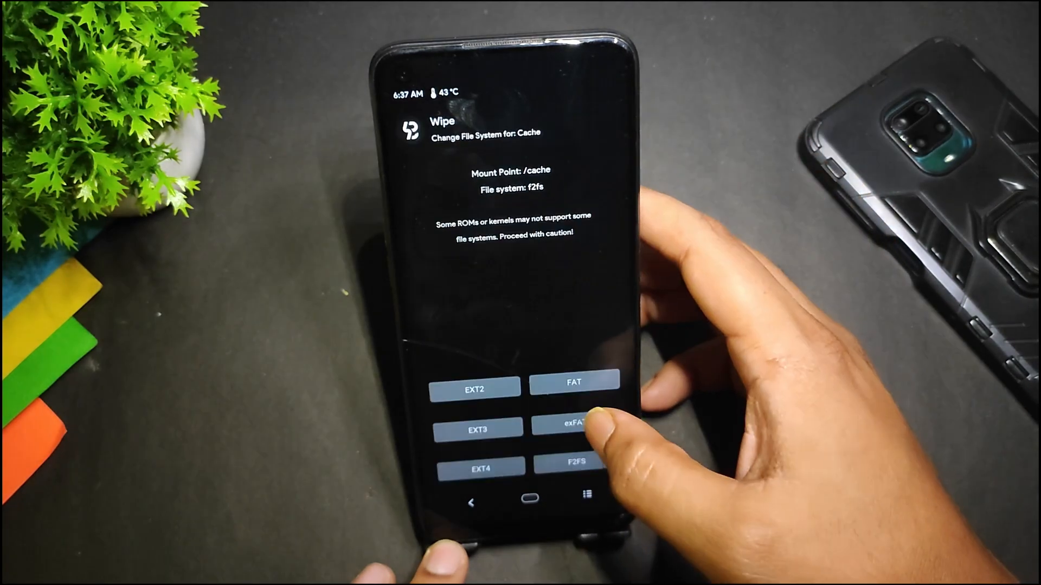
pyautogui.click(471, 497)
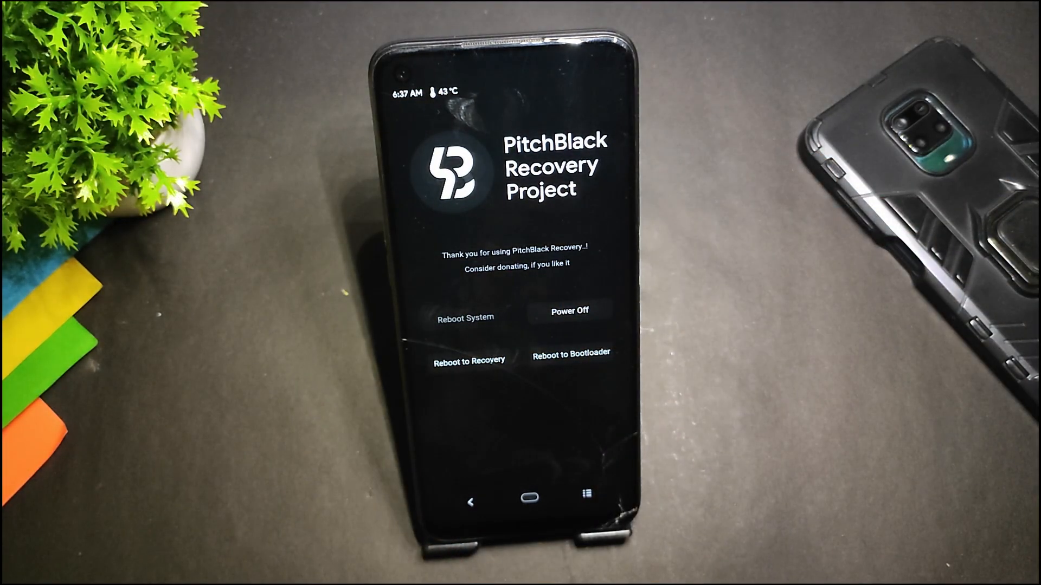
pyautogui.click(570, 310)
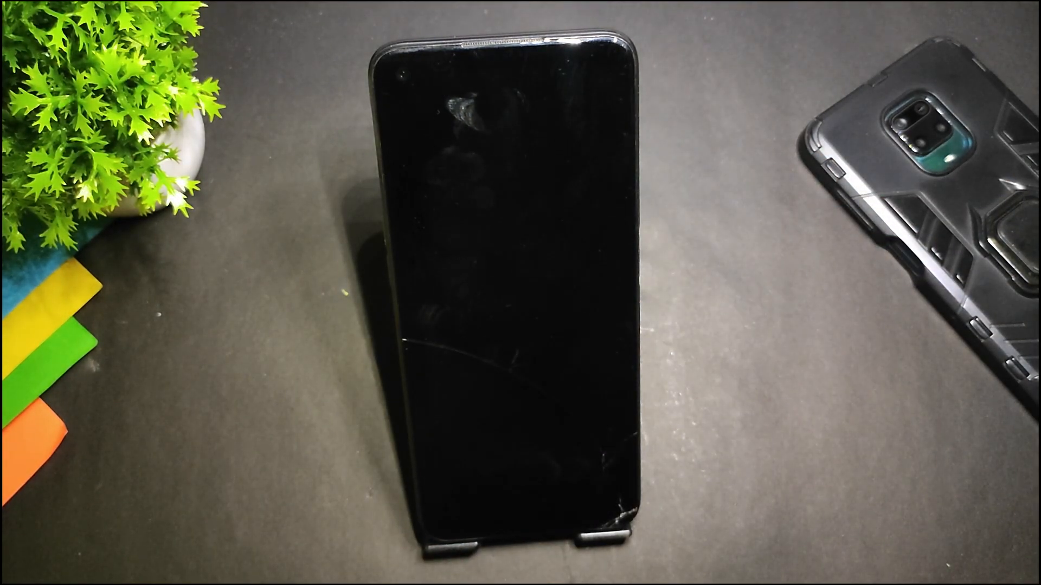